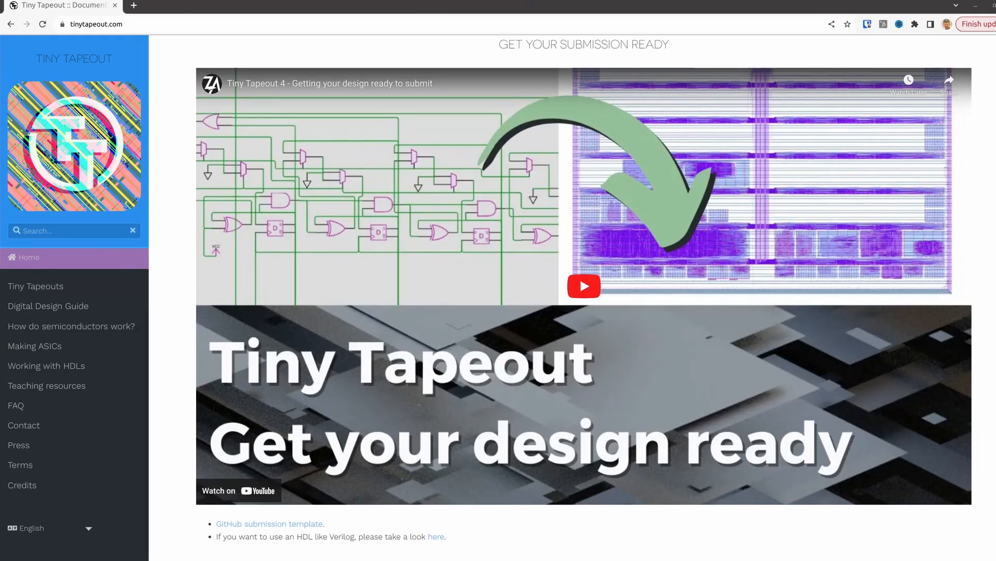
{"action": "mouse_move", "coordinate": [280, 531]}
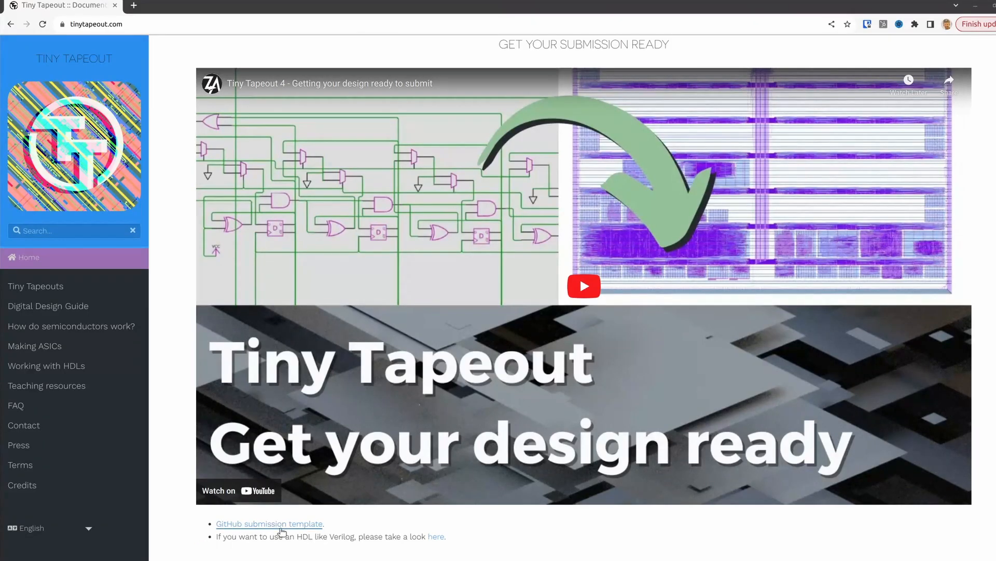
Step: Open the tt05-submission-template repository from the Tiny Tapeout site's submission section
{"action": "left_click", "coordinate": [269, 524]}
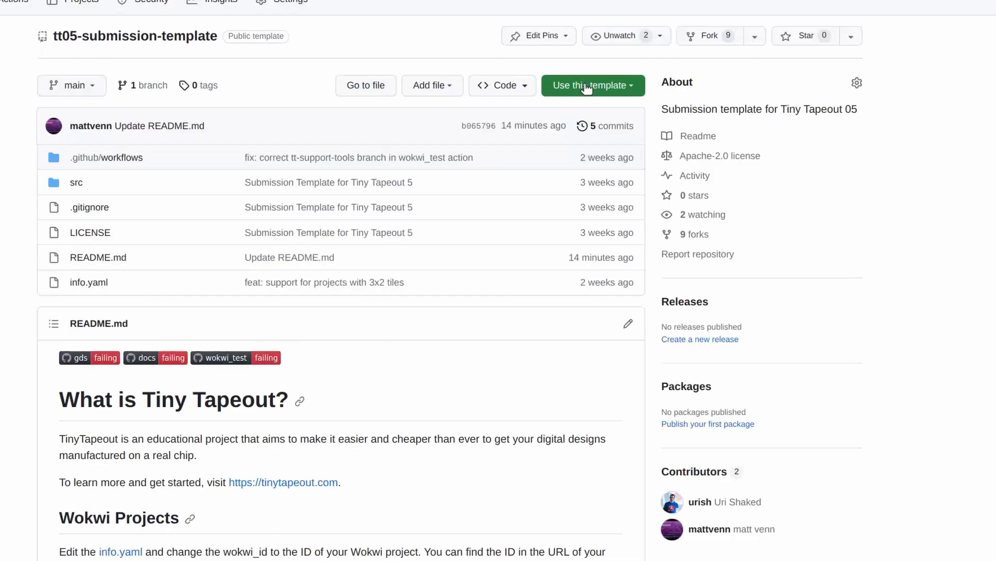
Step: Create a new repository named tt05-my-project from the submission template
{"action": "left_click", "coordinate": [592, 85]}
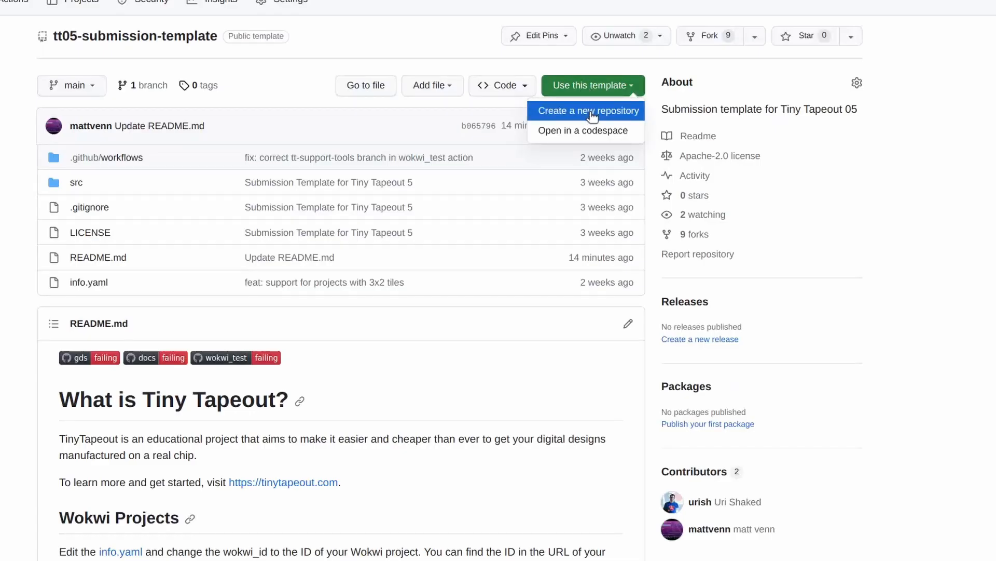
{"action": "left_click", "coordinate": [586, 111]}
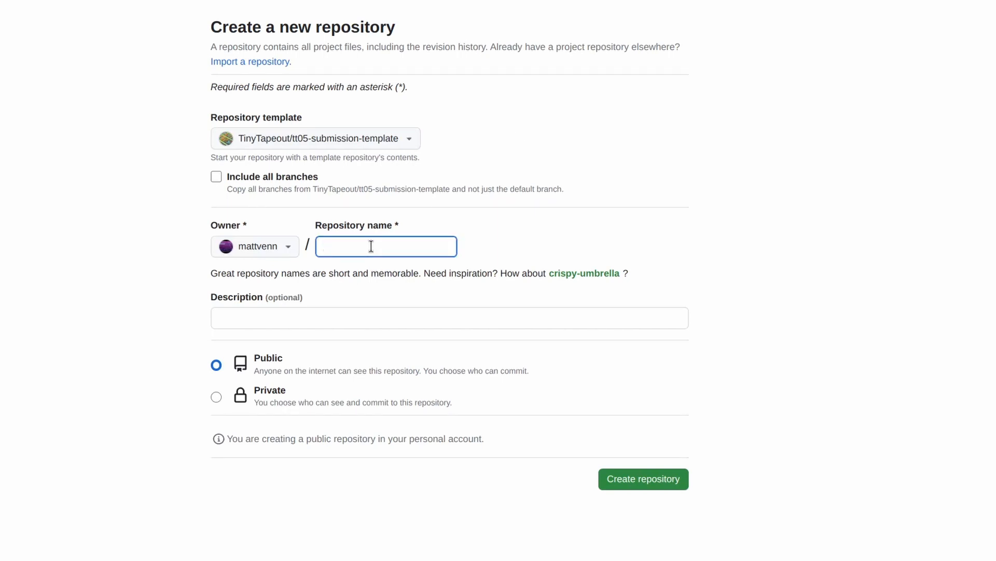
{"action": "type", "text": "tt05-my-"}
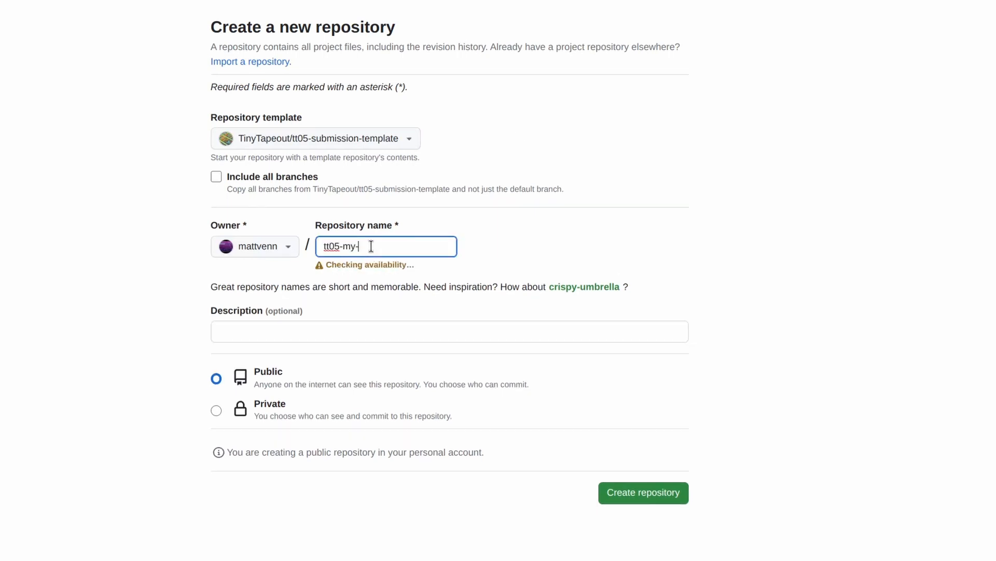
{"action": "type", "text": "project"}
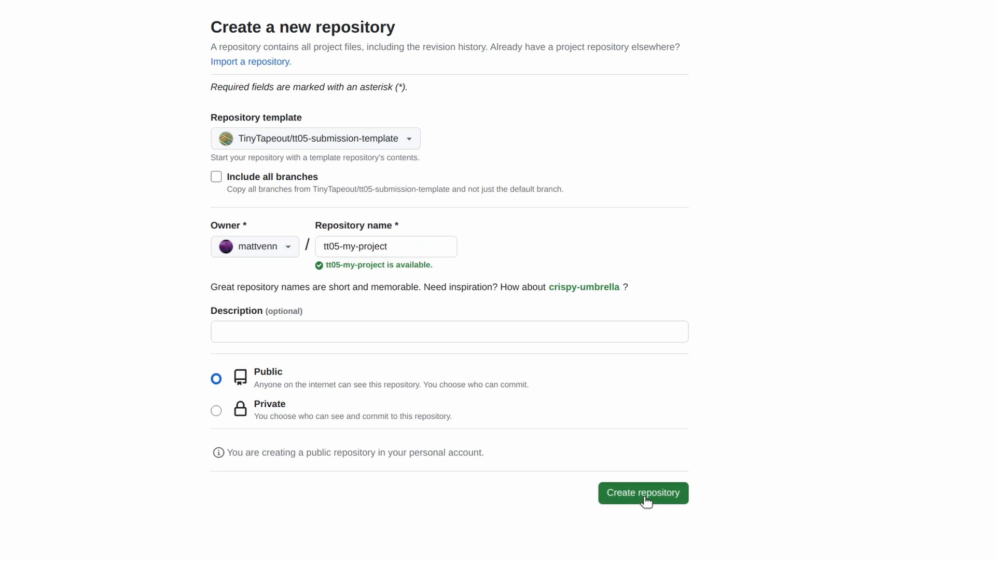
{"action": "left_click", "coordinate": [643, 492]}
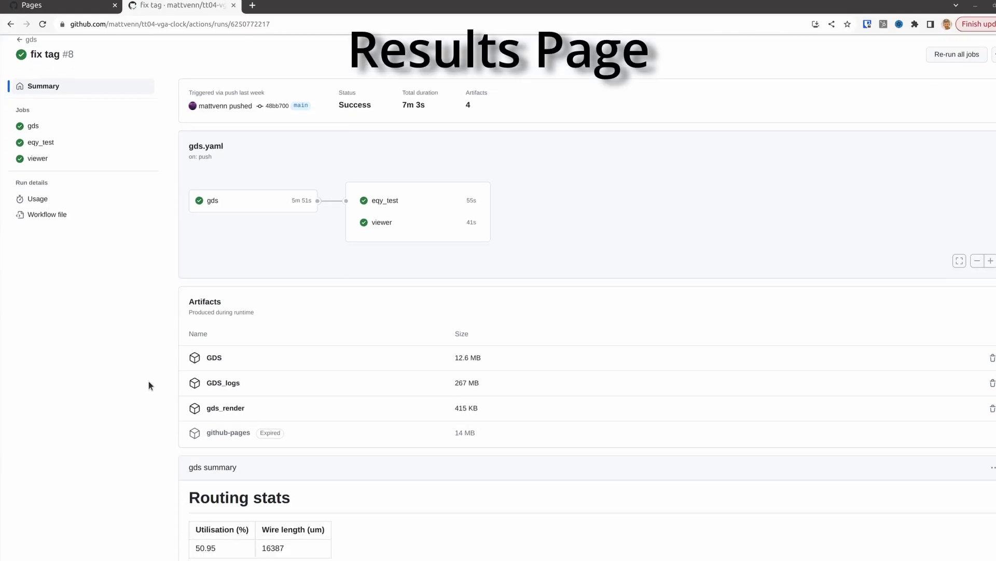
{"action": "scroll", "scroll_direction": "down", "scroll_amount": 3}
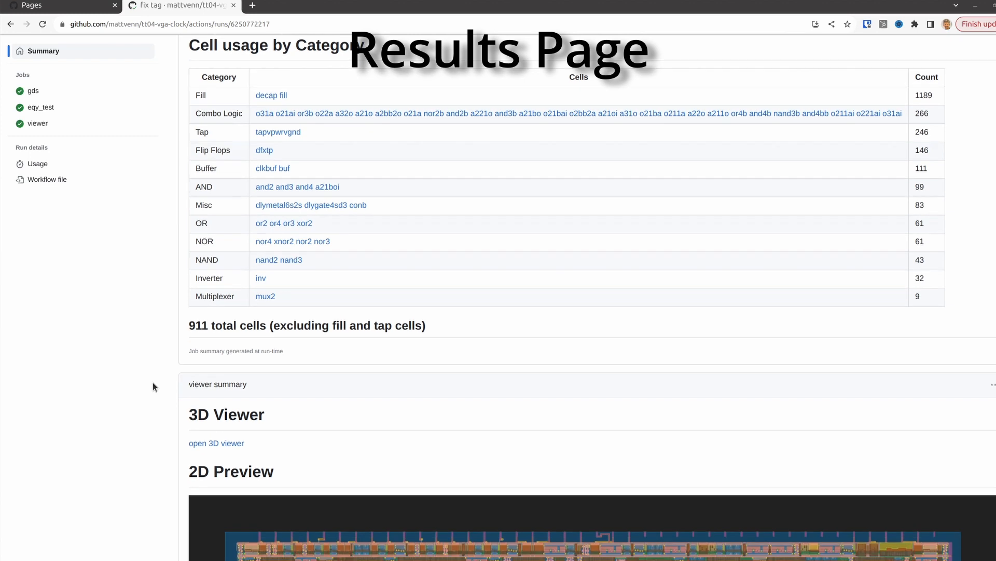
{"action": "scroll", "scroll_direction": "down", "scroll_amount": 3}
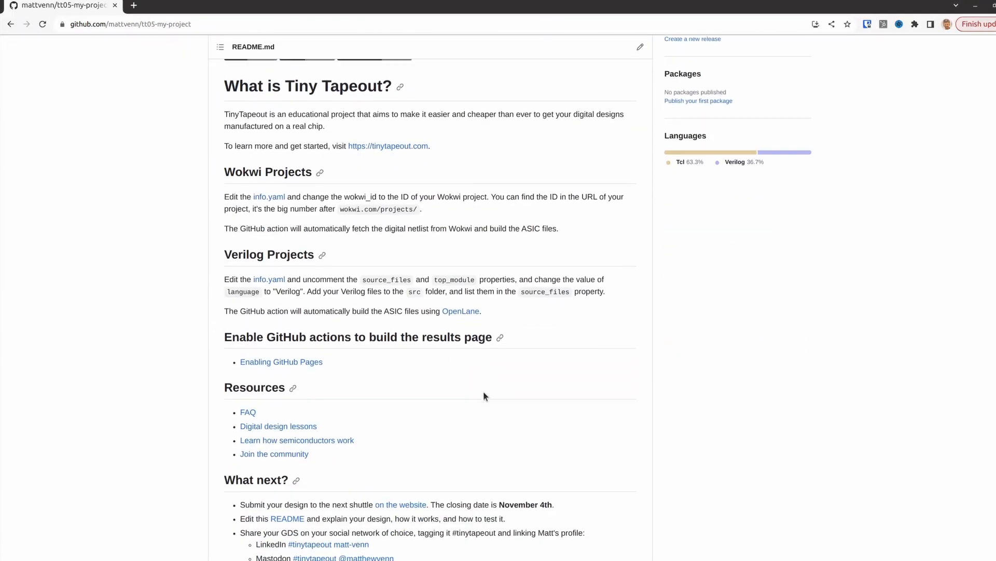
{"action": "scroll", "scroll_direction": "up", "scroll_amount": 3}
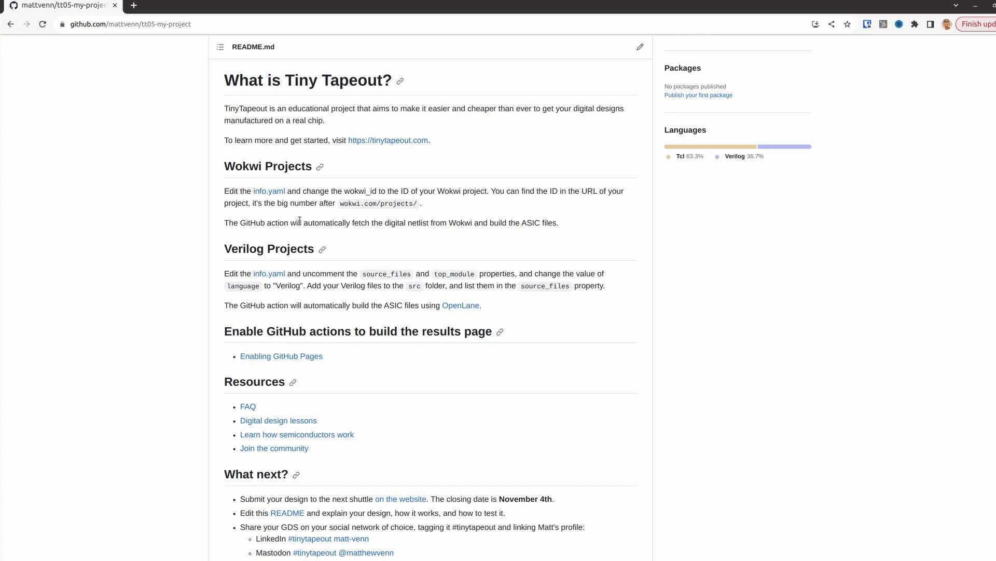
Step: Enable Actions workflows and set the Pages source to GitHub Actions
{"action": "left_click", "coordinate": [219, 13]}
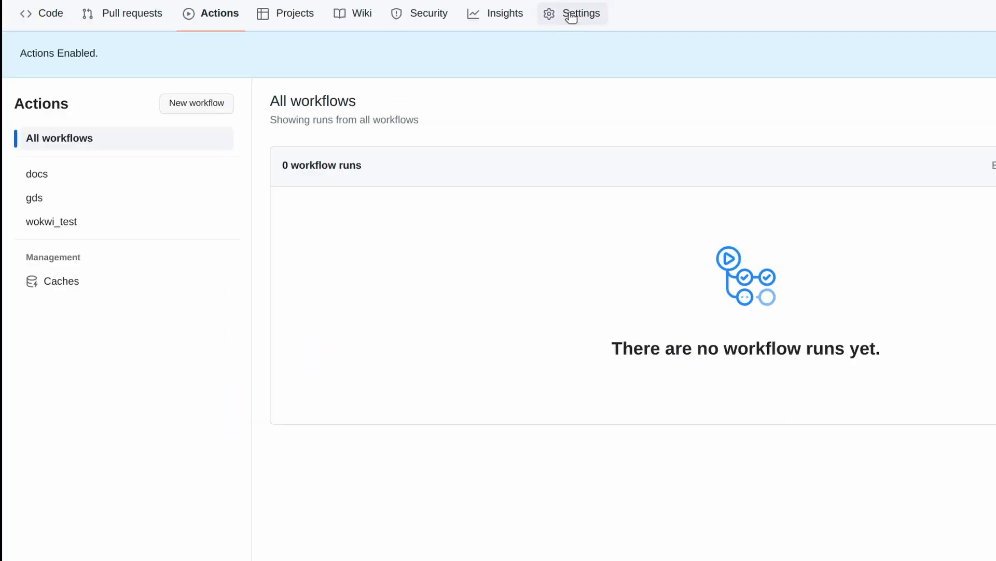
{"action": "left_click", "coordinate": [580, 12]}
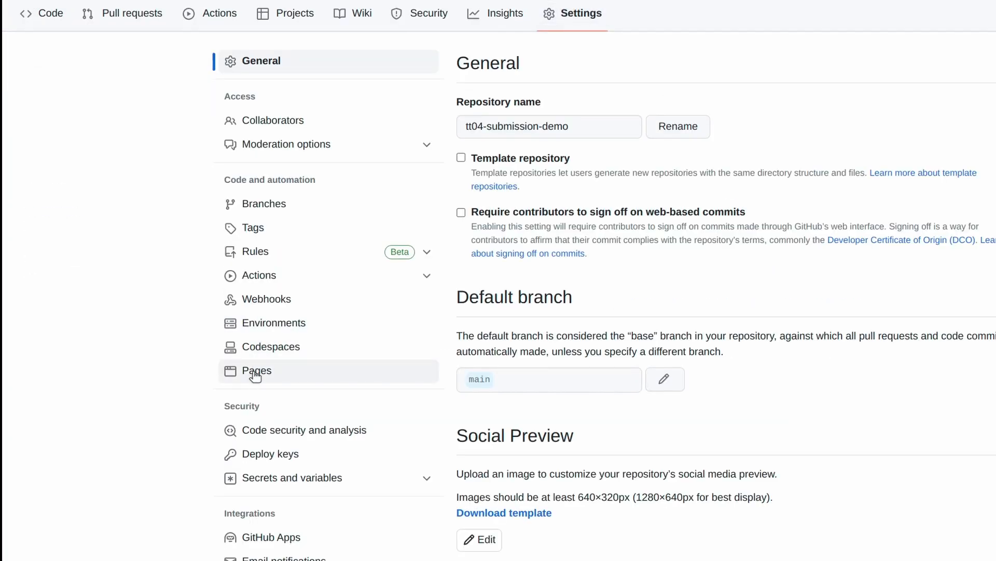
{"action": "left_click", "coordinate": [256, 371]}
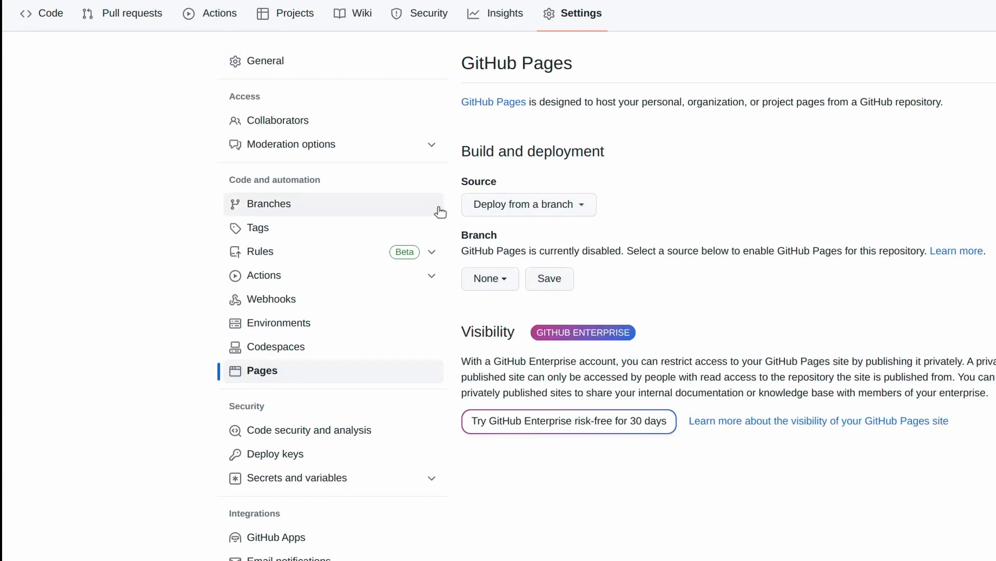
{"action": "left_click", "coordinate": [527, 204]}
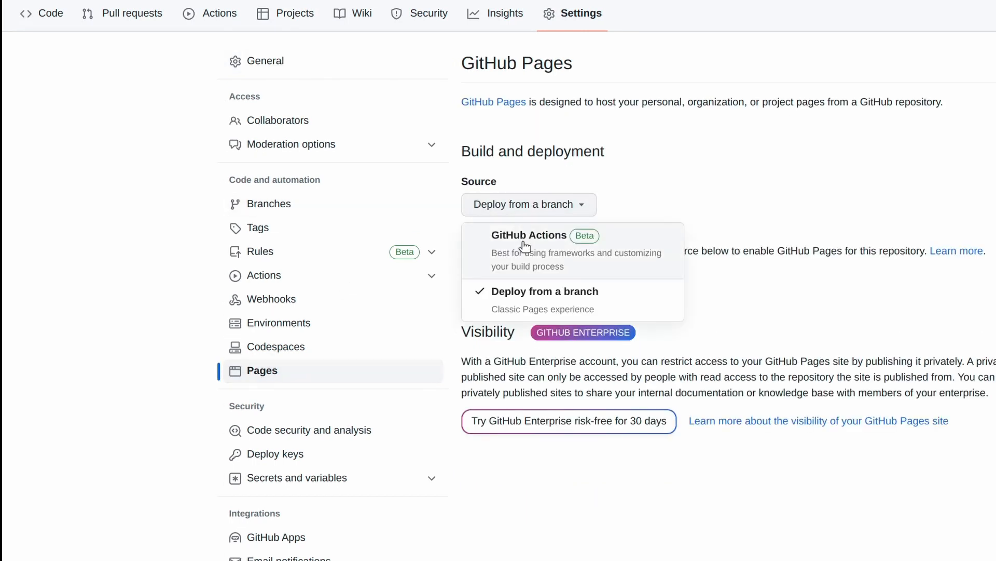
{"action": "left_click", "coordinate": [528, 234]}
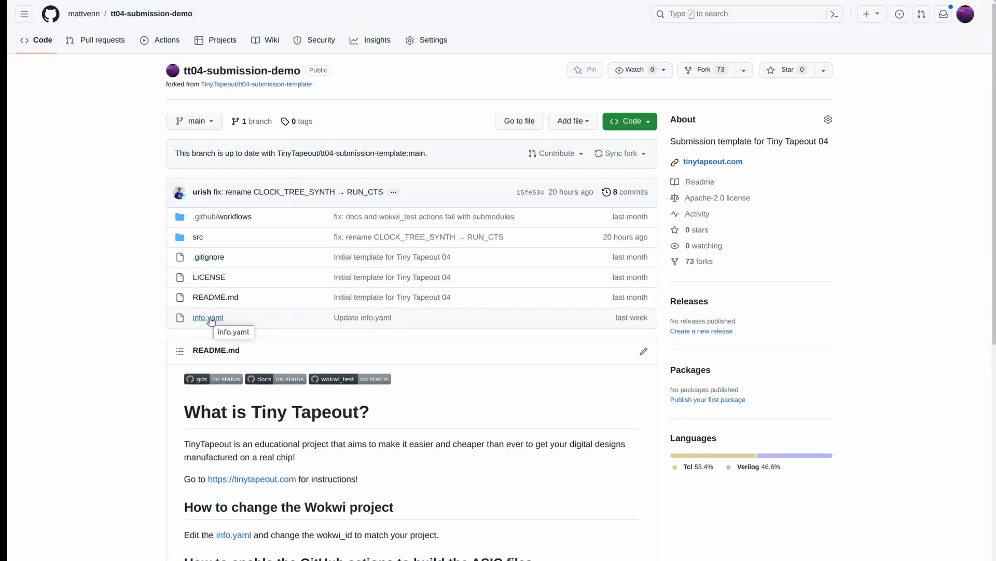
Step: Open info.yaml and copy the project ID from the Wokwi URL
{"action": "left_click", "coordinate": [207, 317]}
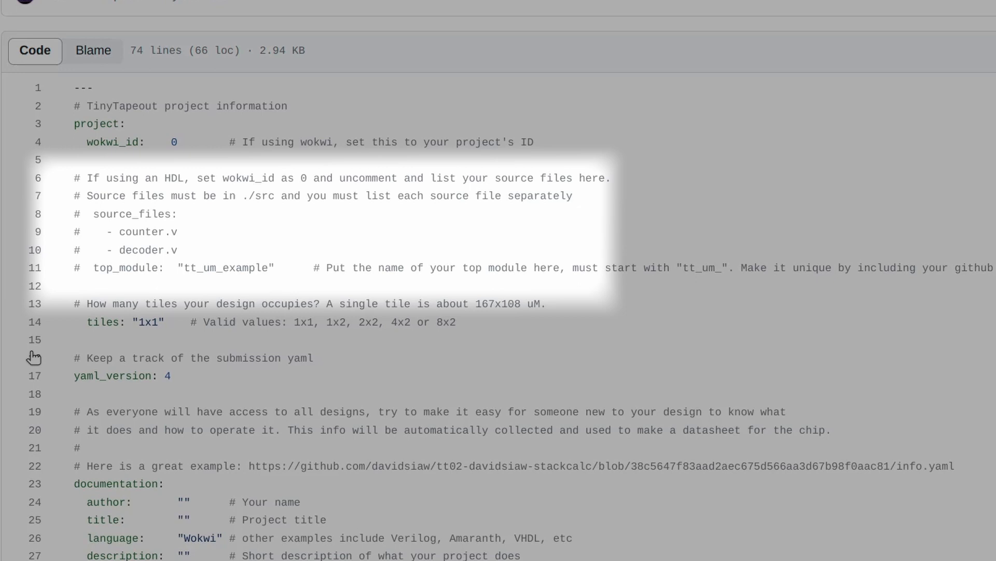
{"action": "left_click", "coordinate": [172, 12]}
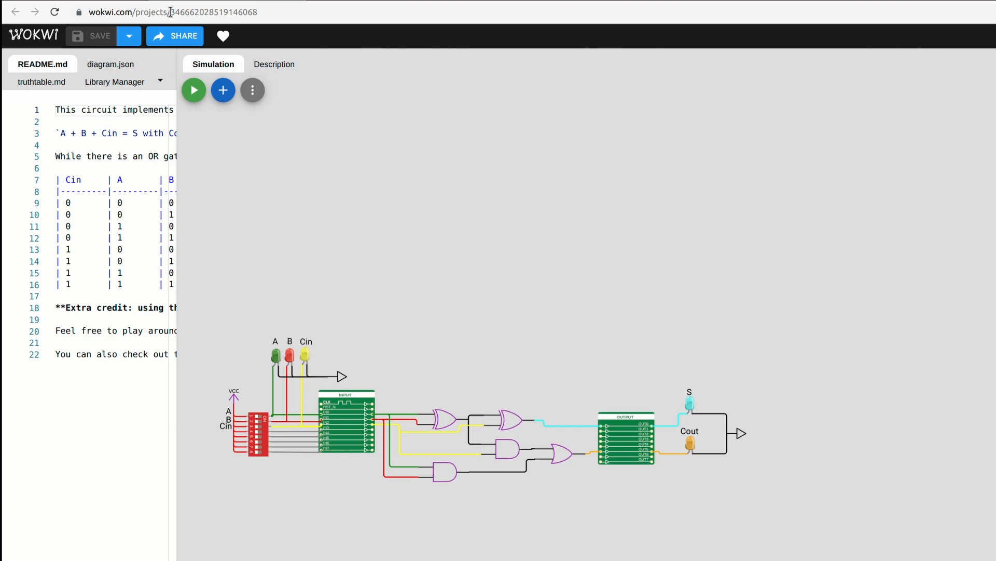
{"action": "right_click", "coordinate": [170, 12]}
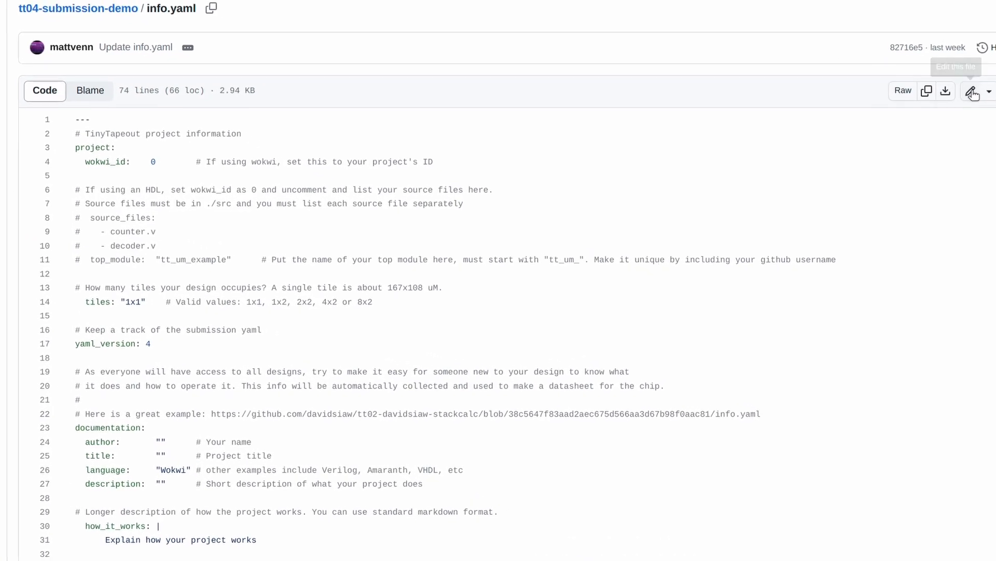
{"action": "left_click", "coordinate": [972, 91]}
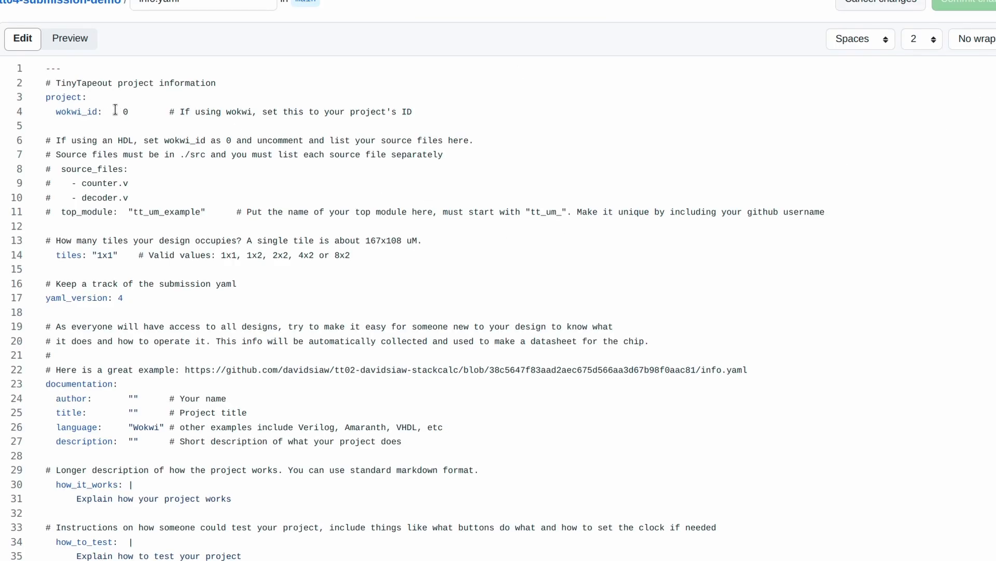
{"action": "type", "text": "346662028519146068"}
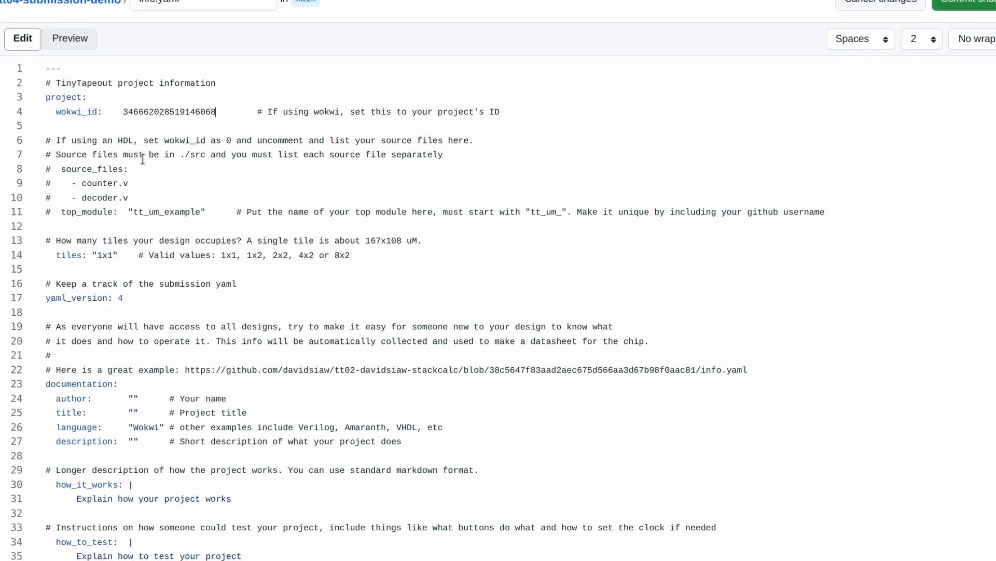
{"action": "scroll", "scroll_direction": "up", "scroll_amount": 3}
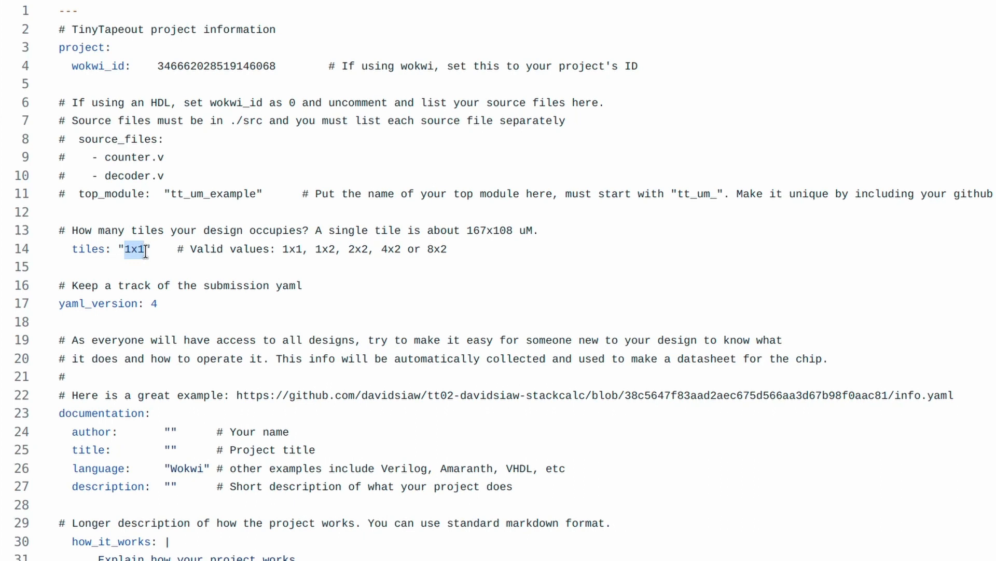
{"action": "scroll", "scroll_direction": "down", "scroll_amount": 3}
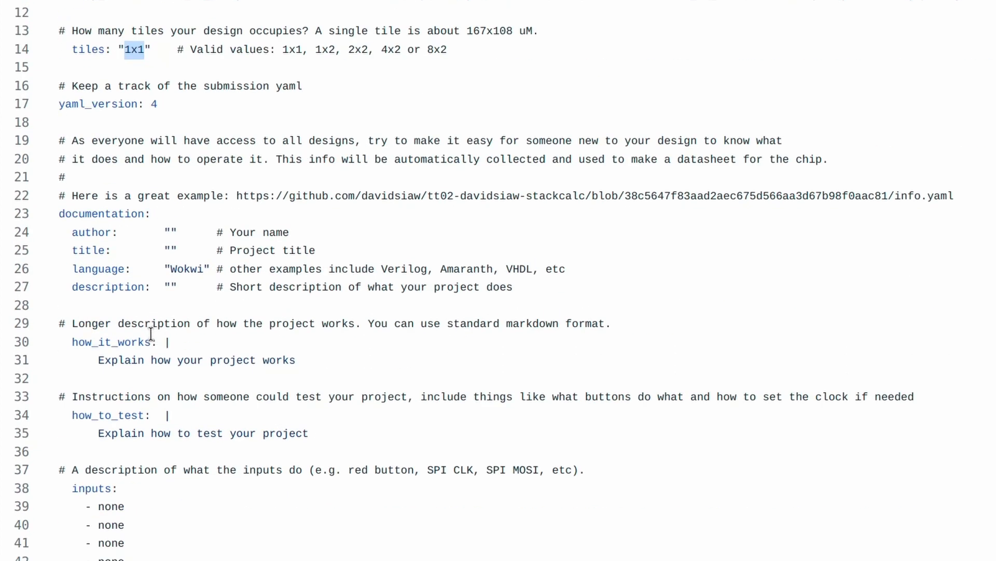
{"action": "type", "text": "Matt"}
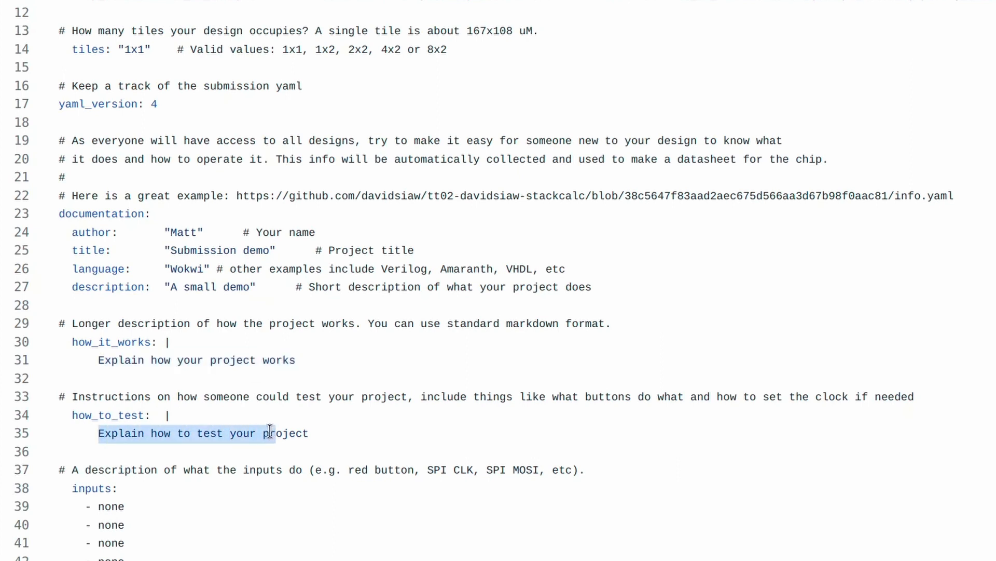
Step: Set the tag to 'test' and the Discord handle to 'mattvenn'
{"action": "scroll", "scroll_direction": "down", "scroll_amount": 3}
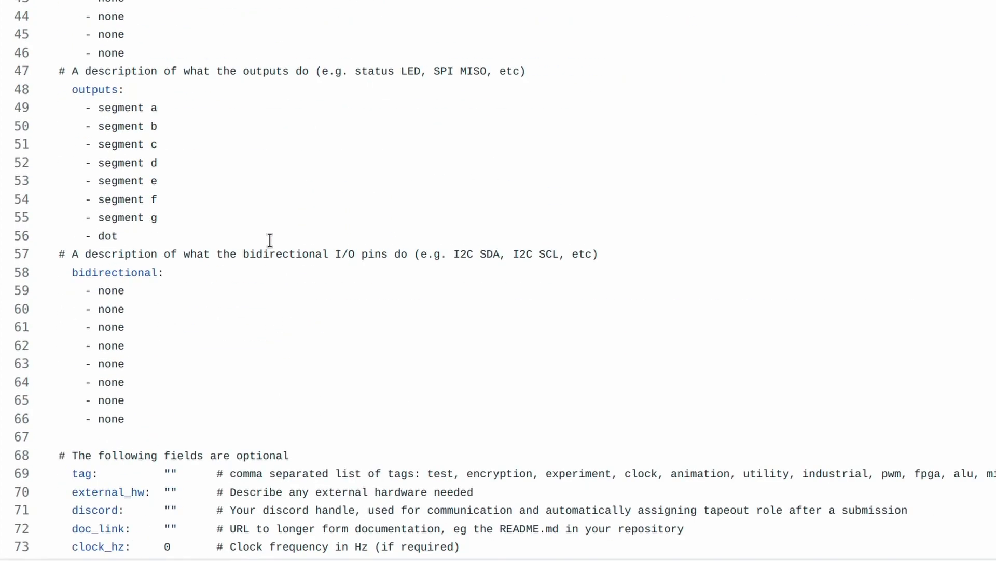
{"action": "left_click", "coordinate": [169, 472]}
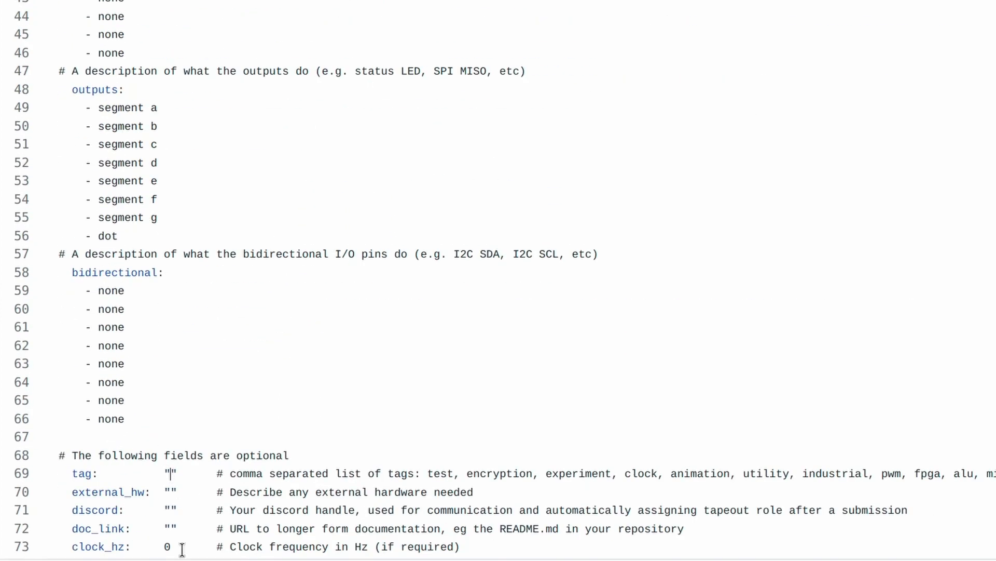
{"action": "type", "text": "test"}
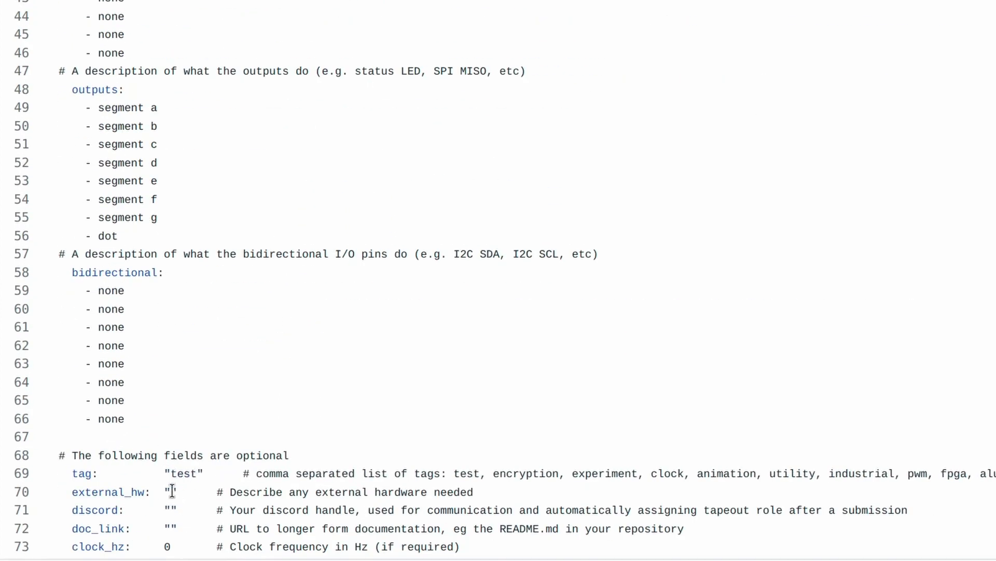
{"action": "type", "text": "mattven"}
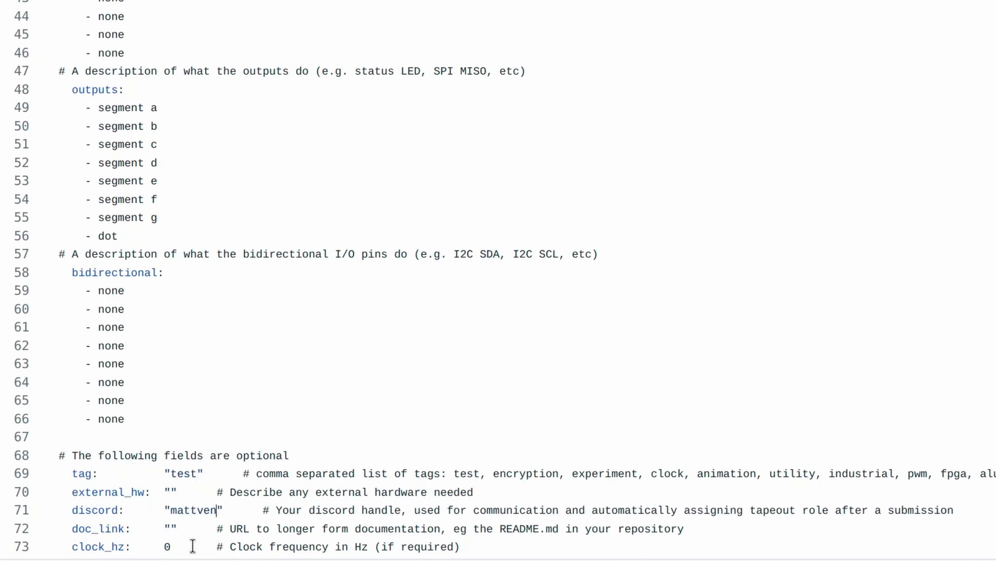
{"action": "type", "text": "n"}
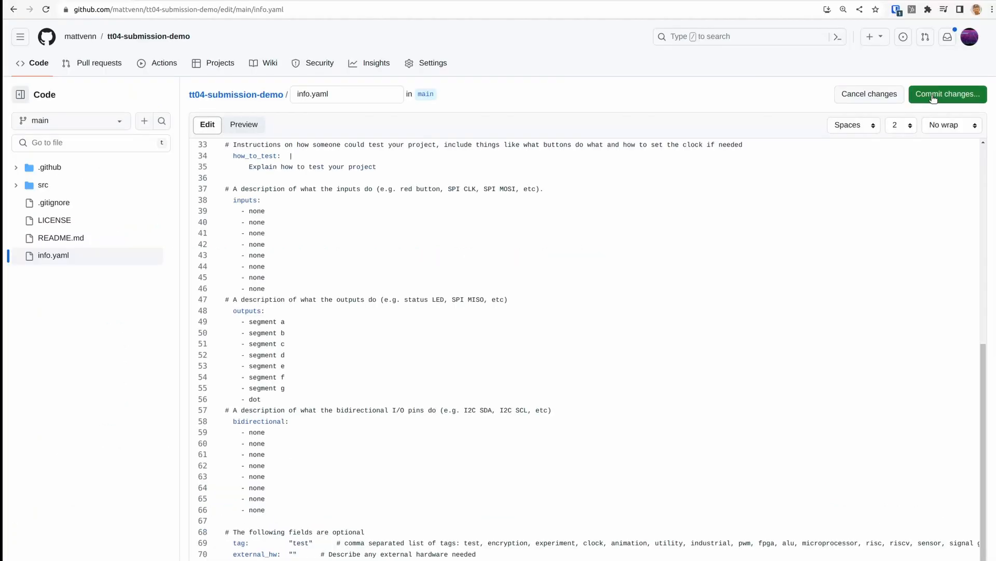
Step: Commit info.yaml directly to main as 'Update info.yaml'
{"action": "left_click", "coordinate": [946, 94]}
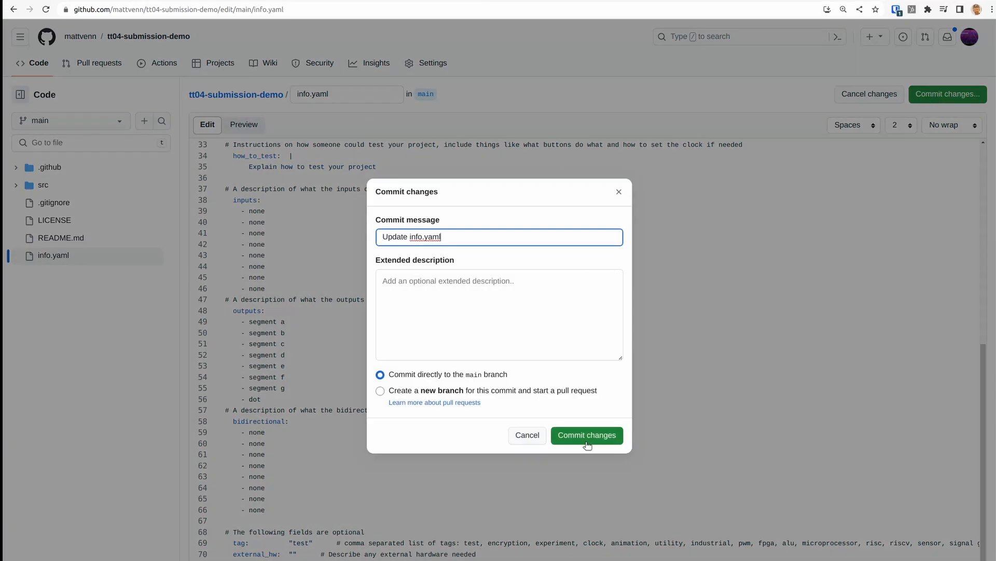
{"action": "left_click", "coordinate": [586, 434]}
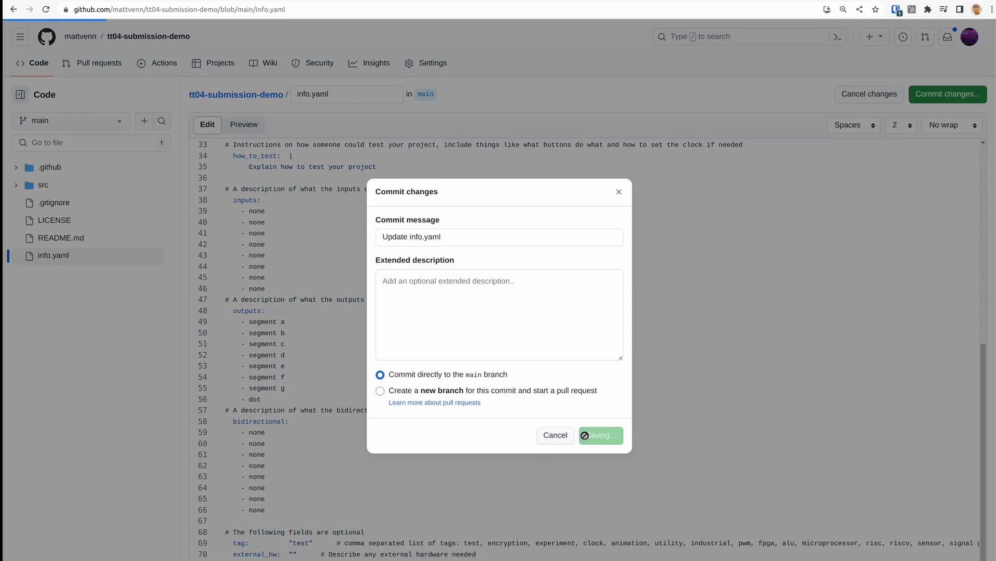
{"action": "left_click", "coordinate": [600, 435]}
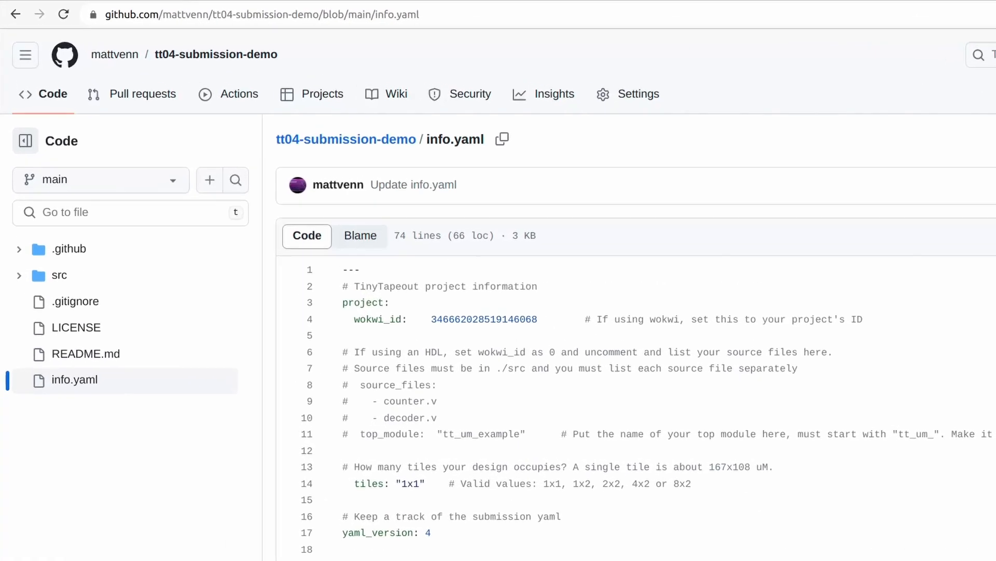
Step: Check that the docs, wokwi_test and gds workflow runs all succeeded
{"action": "left_click", "coordinate": [240, 99]}
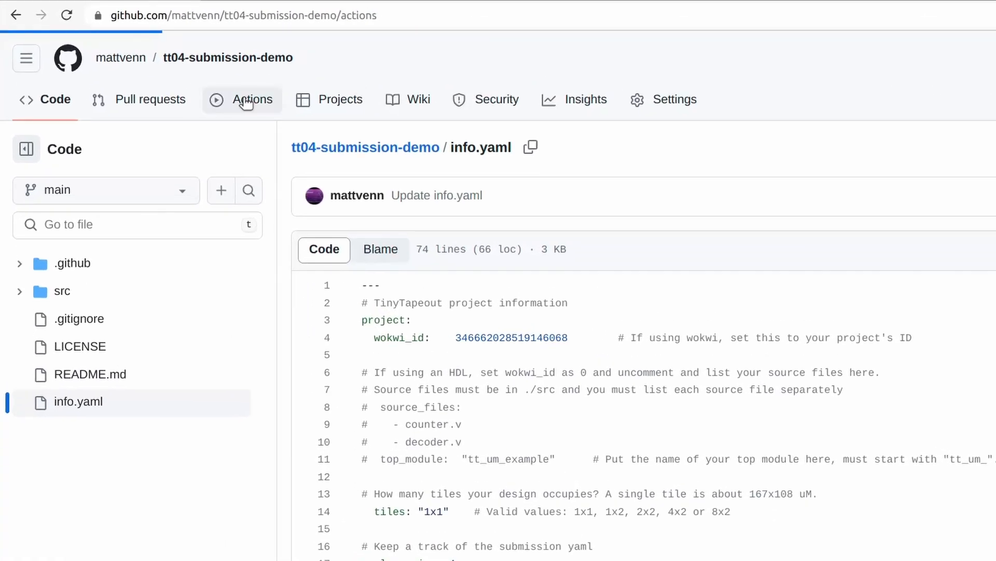
{"action": "left_click", "coordinate": [252, 99]}
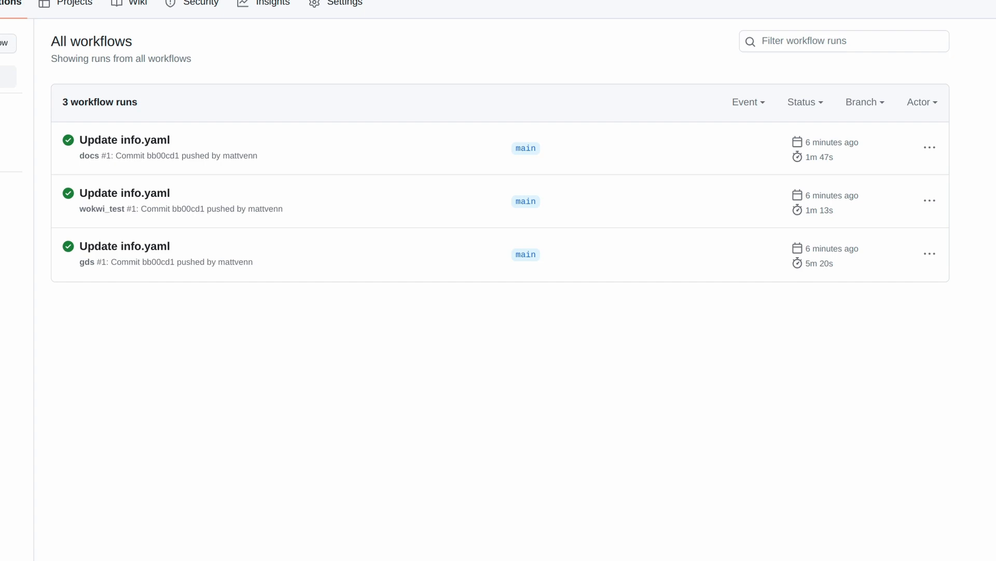
{"action": "scroll", "scroll_direction": "up", "scroll_amount": 3}
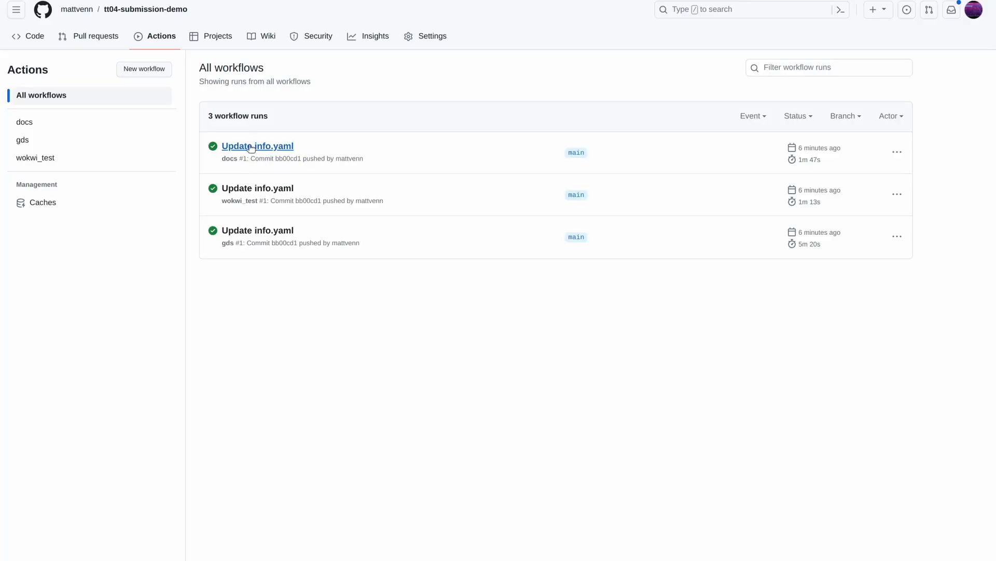
Step: Download the docs run's PDF artifact and view datasheet.pdf
{"action": "left_click", "coordinate": [258, 145]}
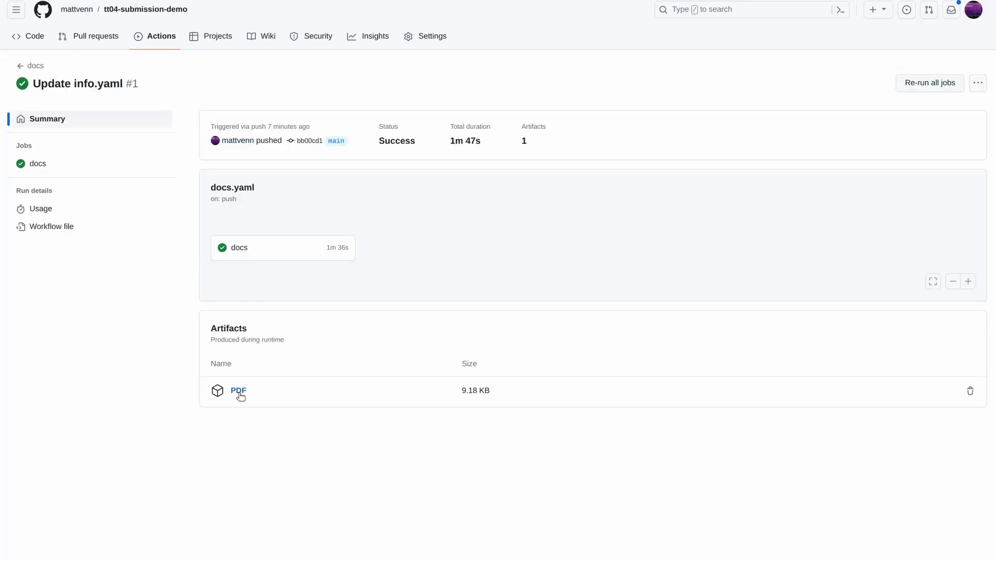
{"action": "mouse_move", "coordinate": [239, 389]}
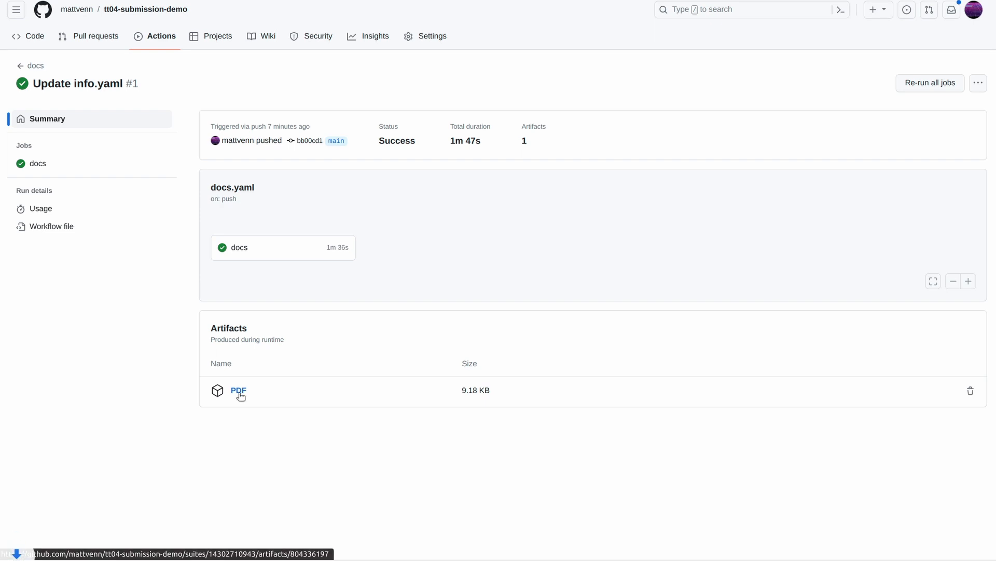
{"action": "left_click", "coordinate": [238, 390]}
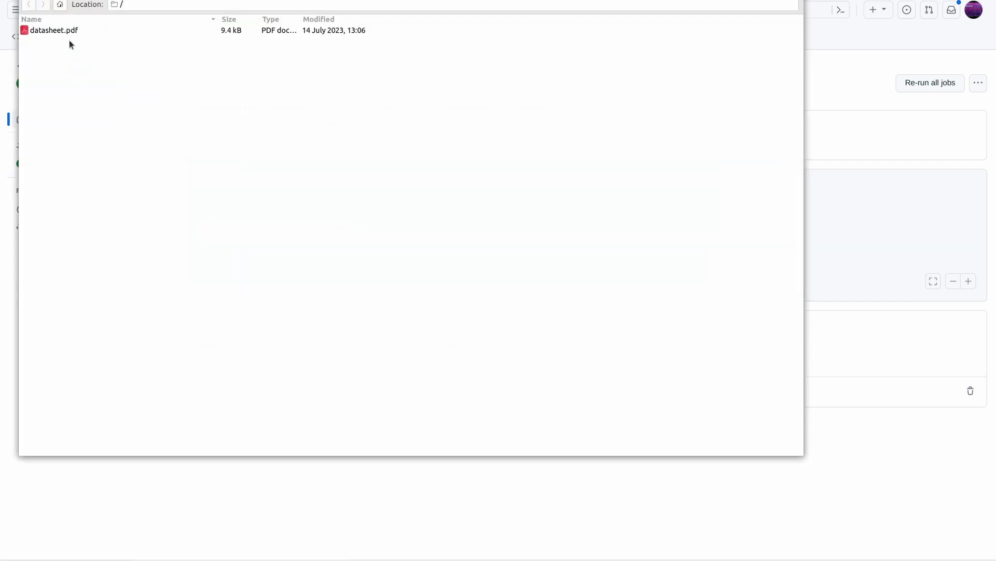
{"action": "double_click", "coordinate": [54, 30]}
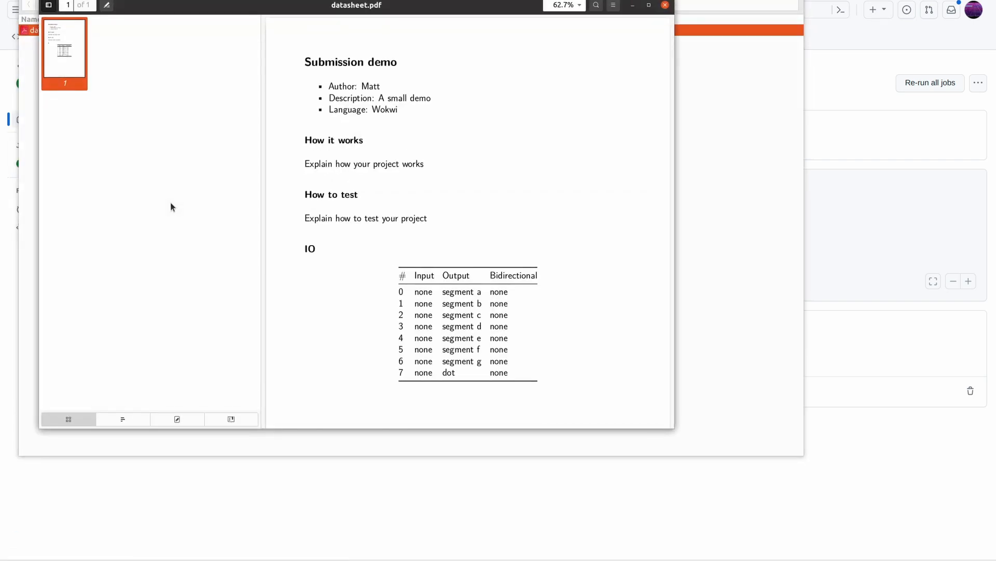
{"action": "mouse_move", "coordinate": [666, 5]}
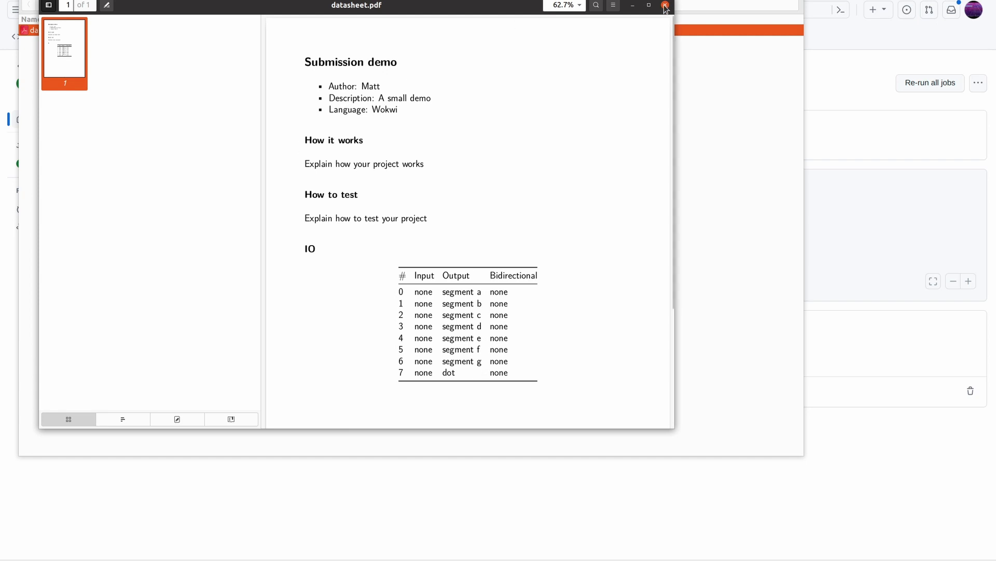
{"action": "left_click", "coordinate": [664, 6]}
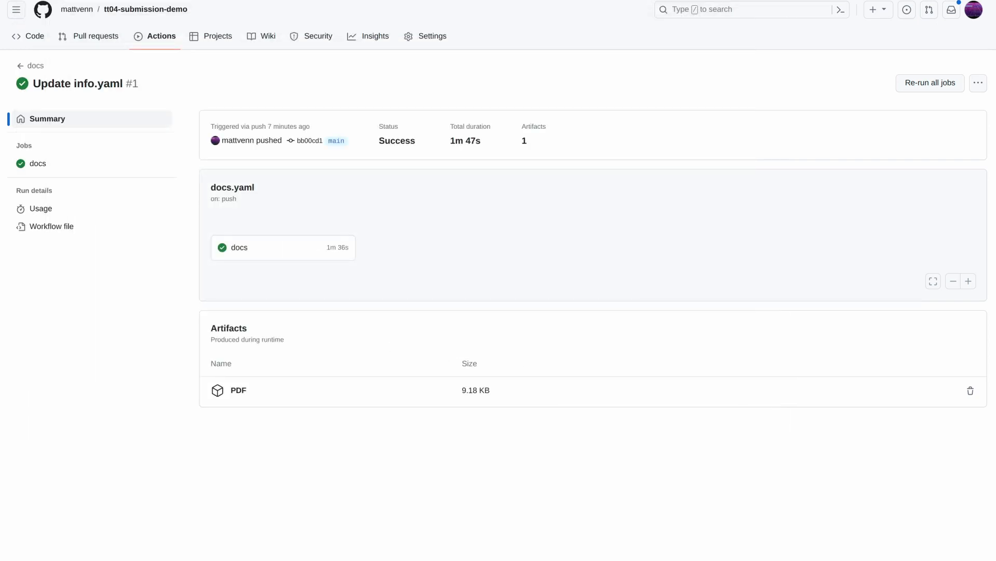
Step: Open the gds run and review routing stats, 32-cell usage and the 2D preview
{"action": "left_click", "coordinate": [162, 35]}
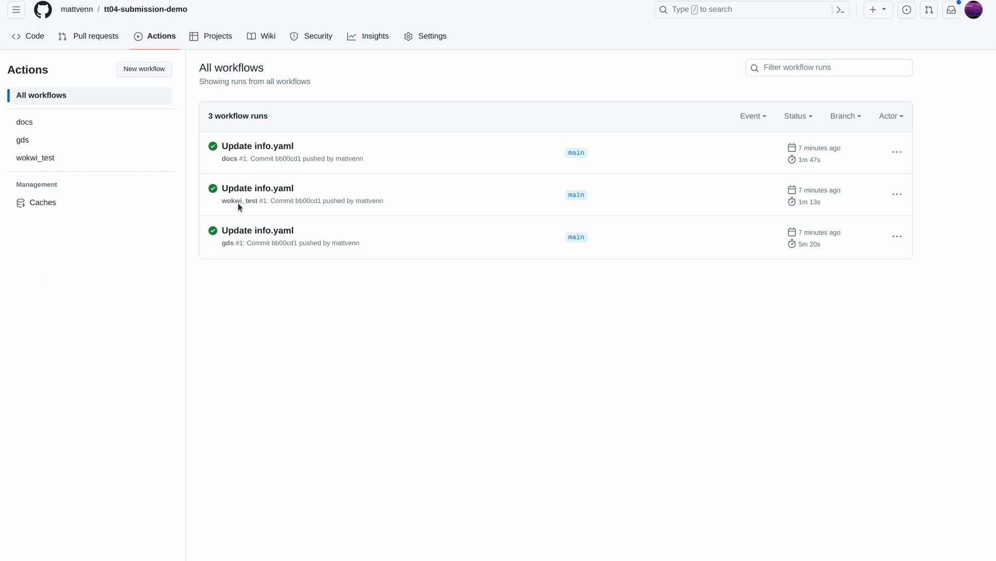
{"action": "mouse_move", "coordinate": [257, 230]}
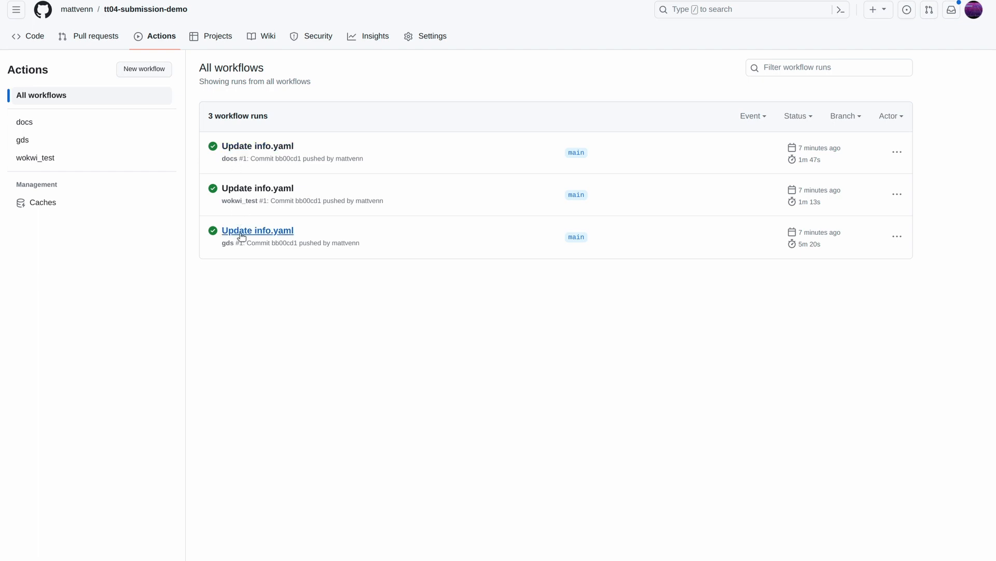
{"action": "left_click", "coordinate": [258, 230]}
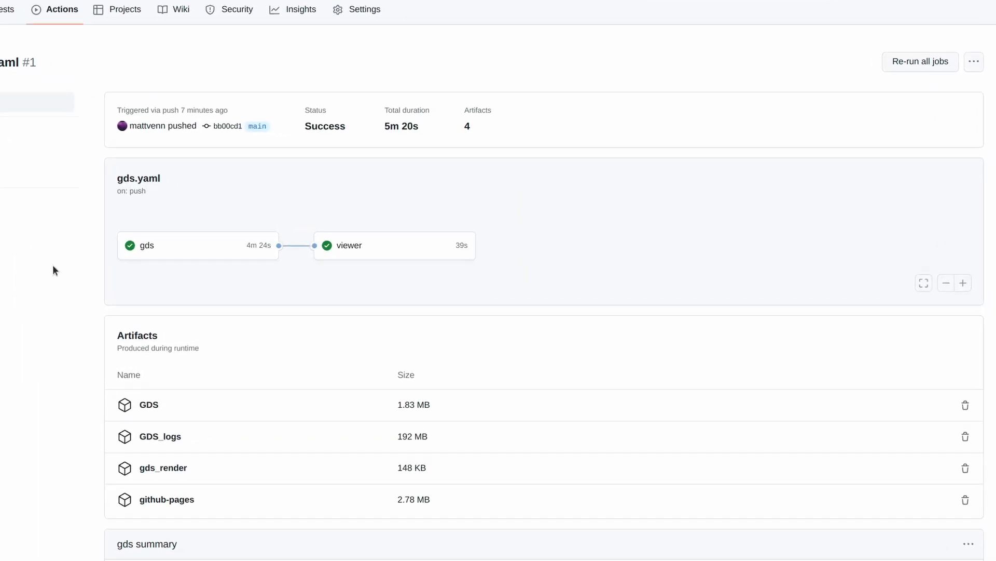
{"action": "scroll", "scroll_direction": "down", "scroll_amount": 3}
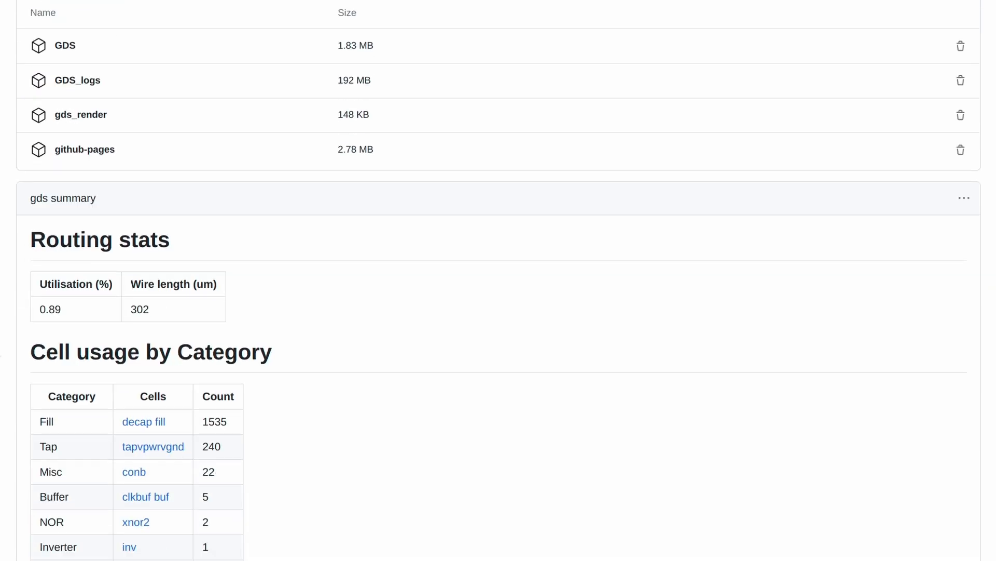
{"action": "scroll", "scroll_direction": "down", "scroll_amount": 3}
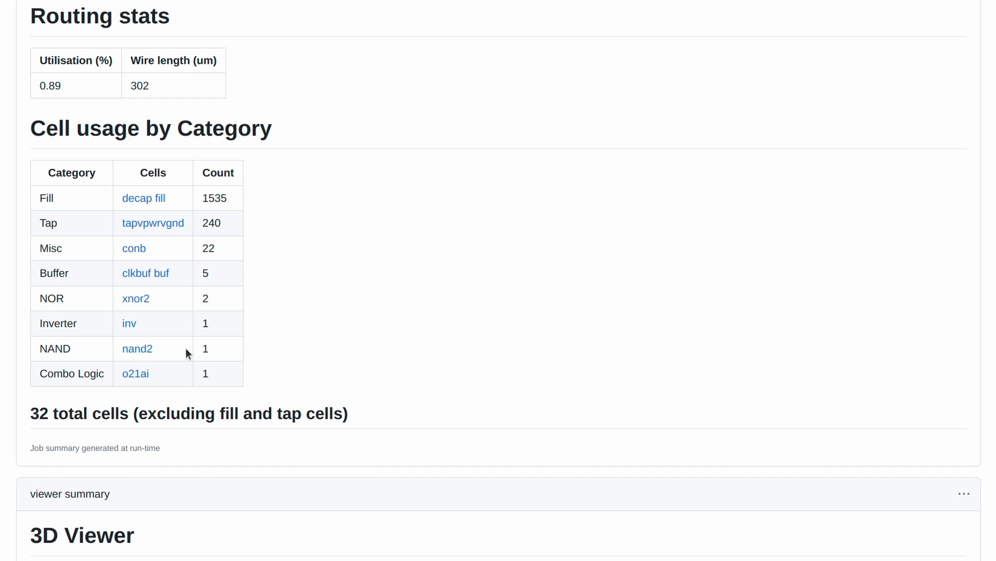
{"action": "mouse_move", "coordinate": [134, 248]}
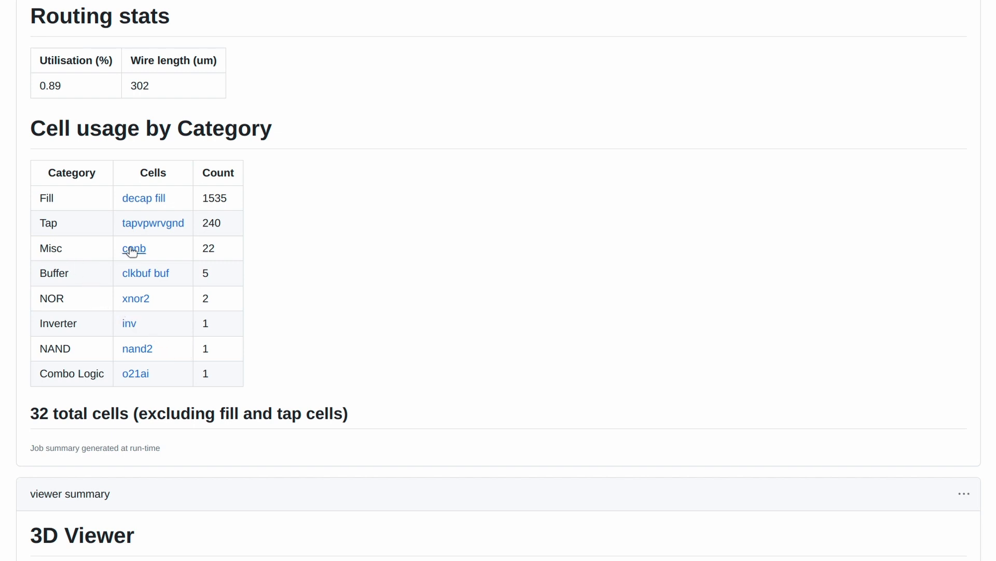
{"action": "mouse_move", "coordinate": [136, 299]}
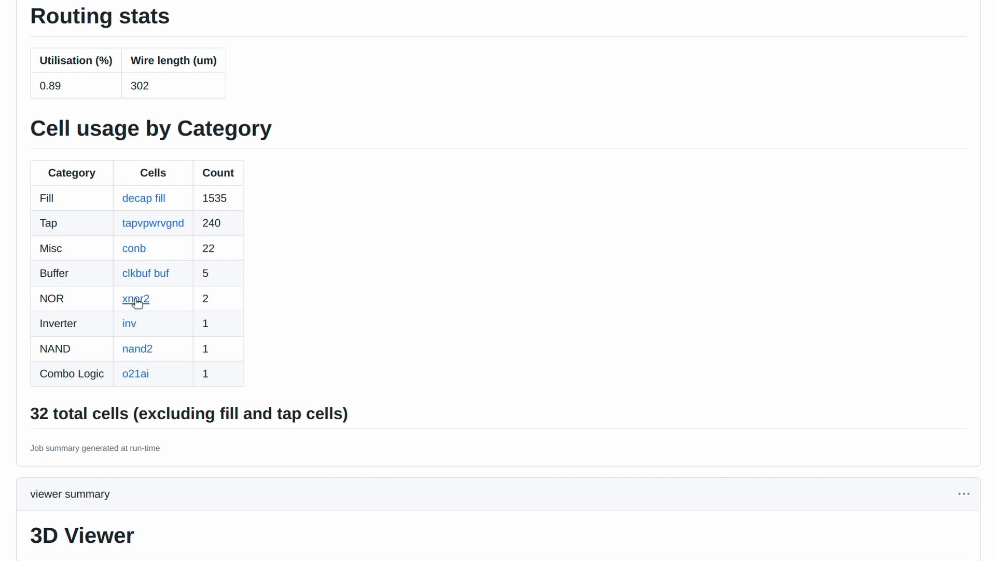
{"action": "left_click", "coordinate": [135, 299]}
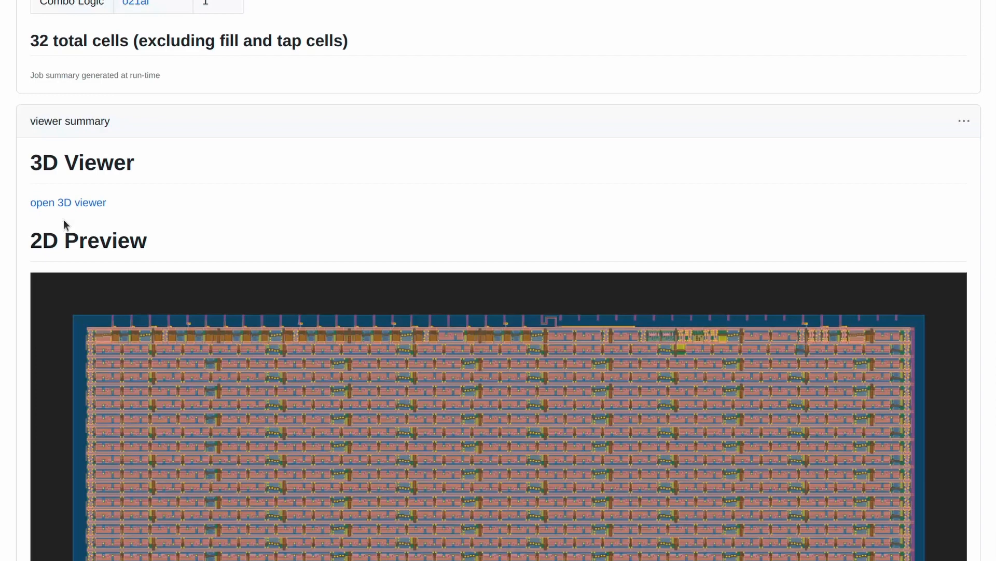
Step: Open the 3D GDS viewer, zoom in, and hide fill, decap and tap cells
{"action": "left_click", "coordinate": [68, 202]}
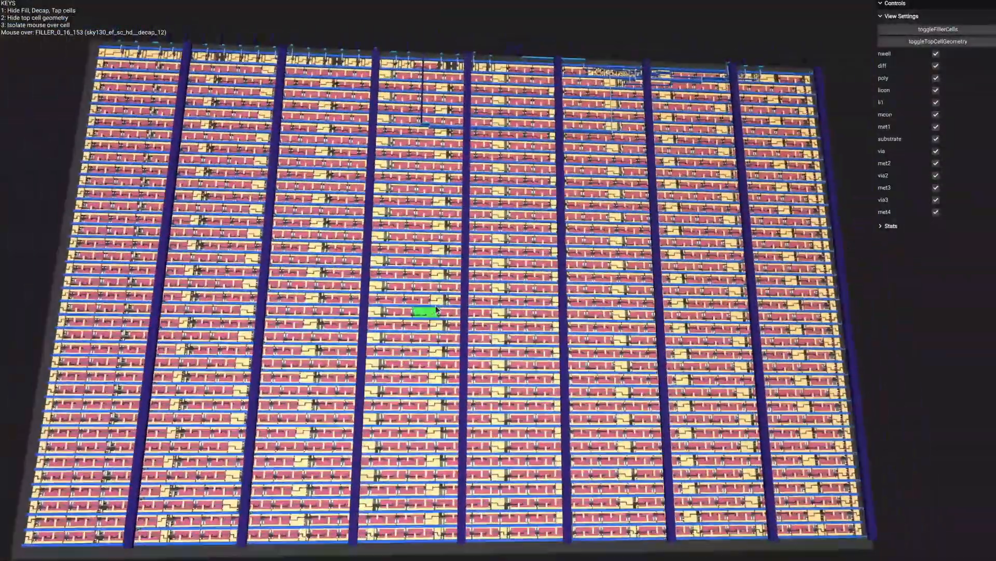
{"action": "left_click", "coordinate": [889, 226]}
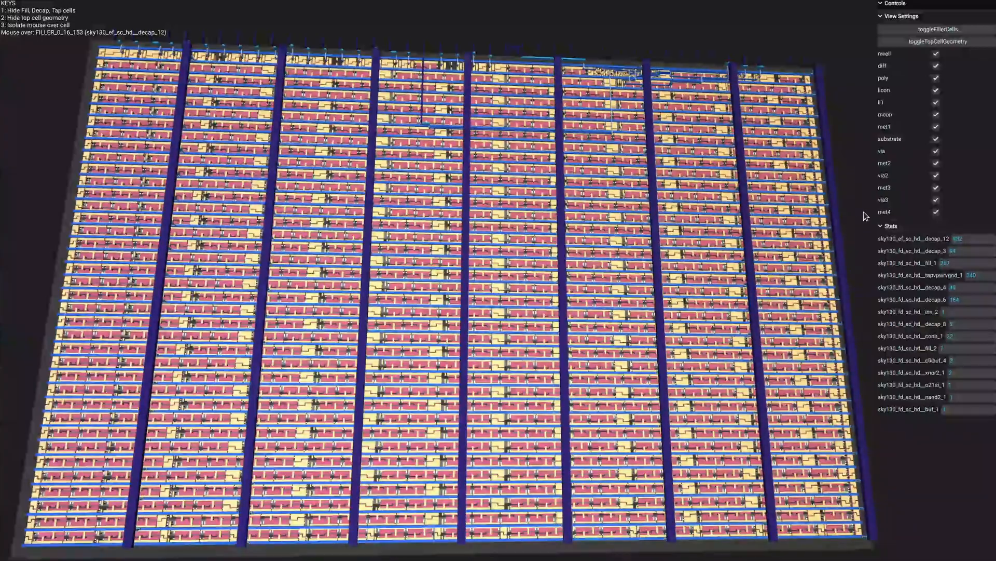
{"action": "scroll", "scroll_direction": "up", "scroll_amount": 3}
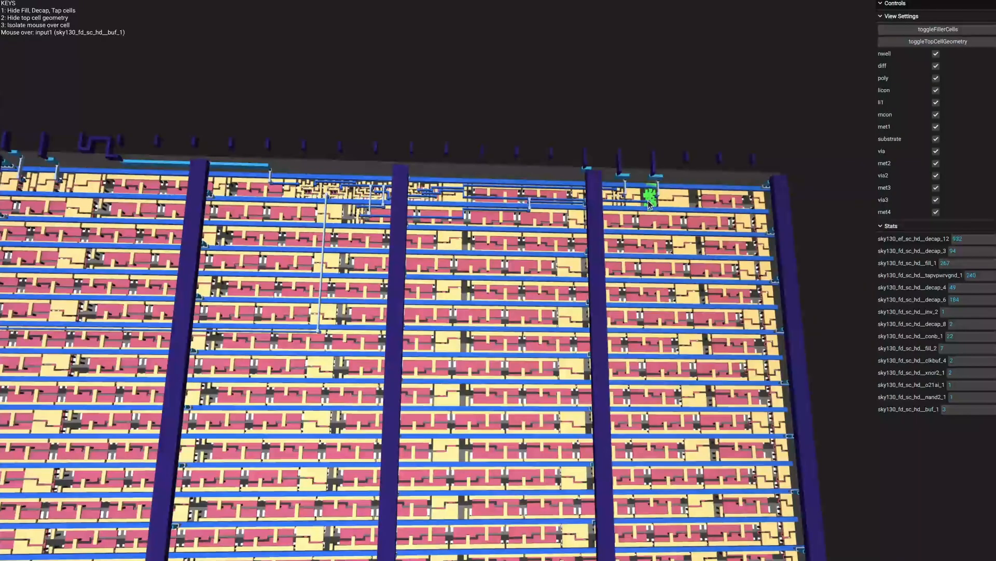
{"action": "key", "text": "1"}
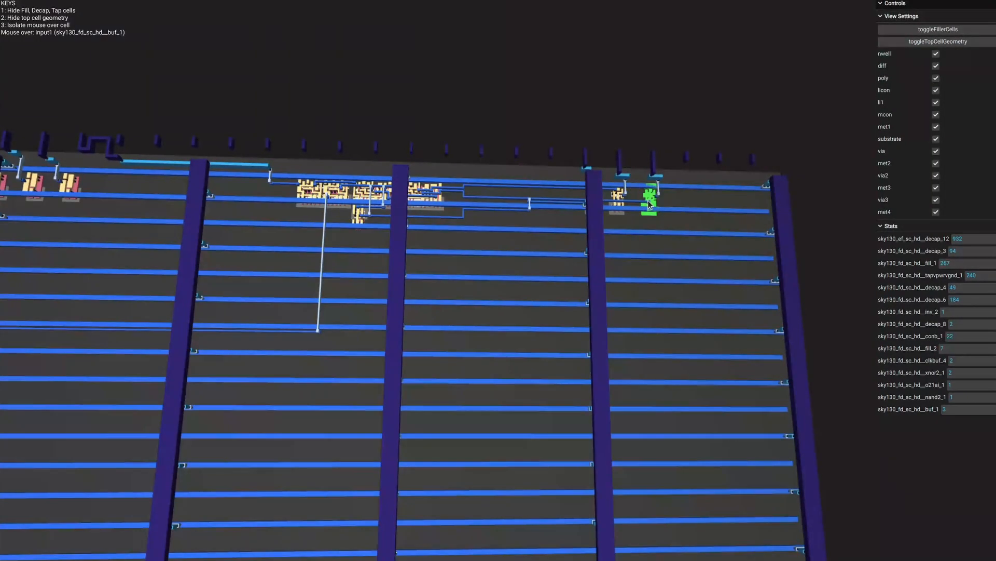
{"action": "key", "text": "1"}
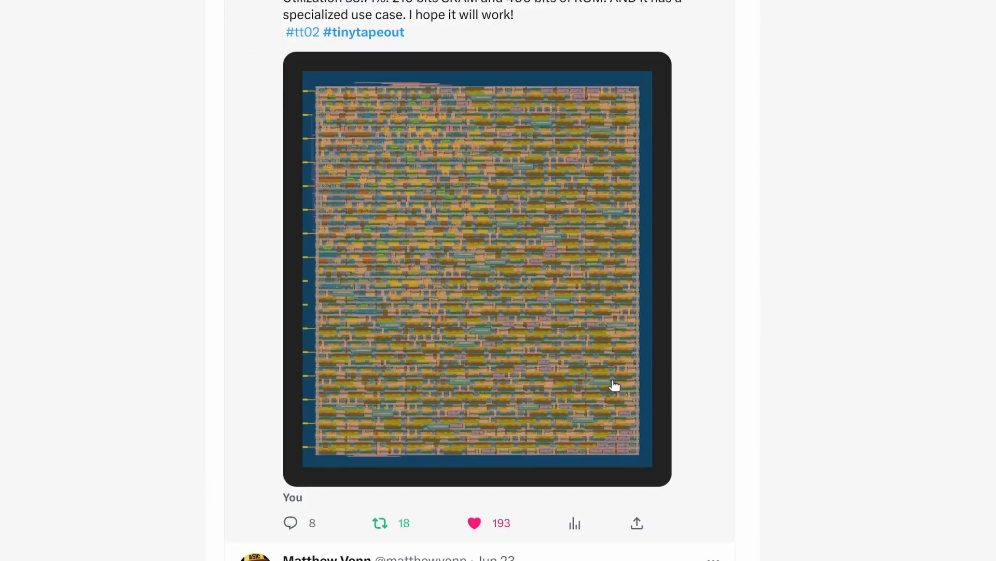
{"action": "scroll", "scroll_direction": "down", "scroll_amount": 3}
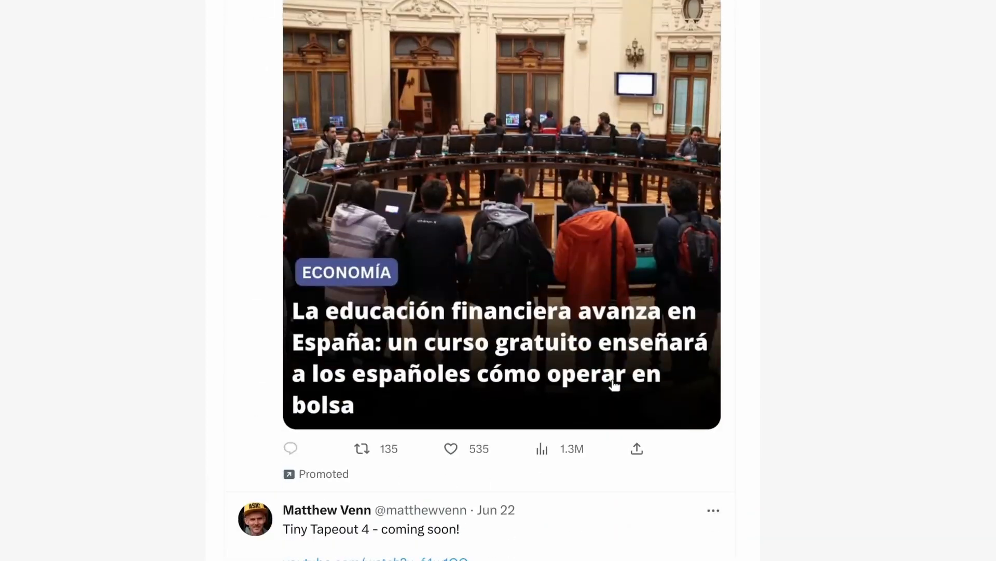
{"action": "scroll", "scroll_direction": "down", "scroll_amount": 3}
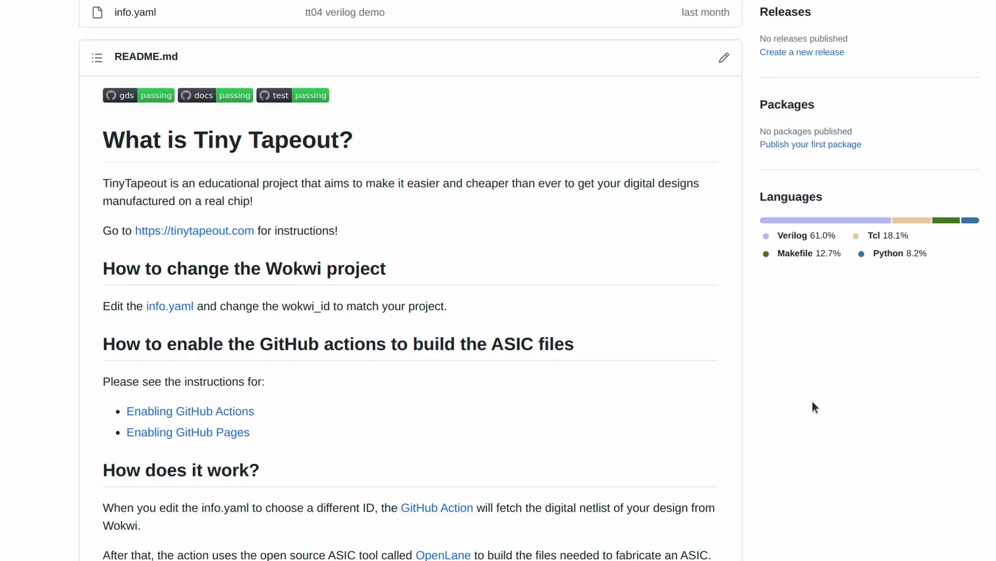
{"action": "mouse_move", "coordinate": [178, 112]}
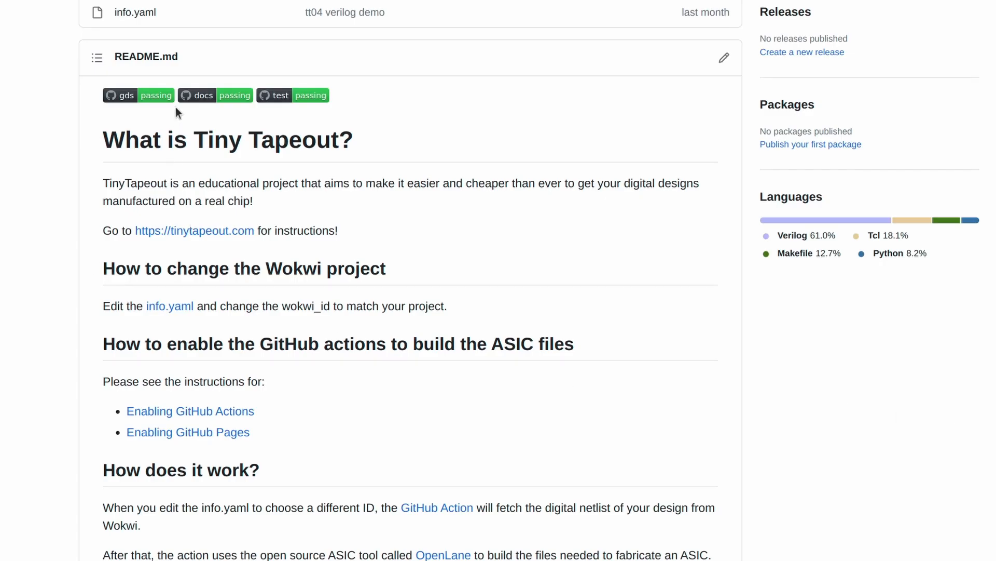
{"action": "mouse_move", "coordinate": [199, 106]}
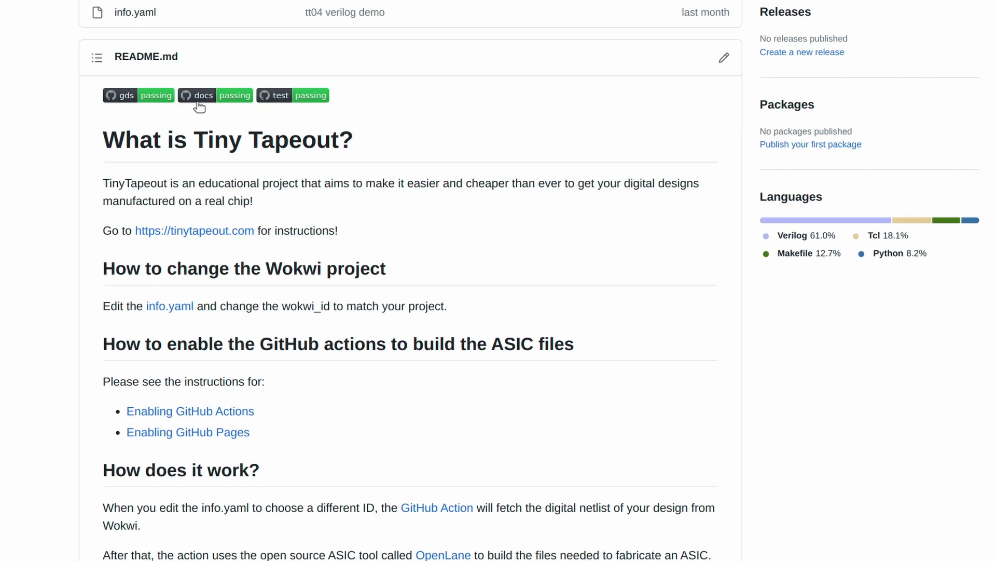
{"action": "mouse_move", "coordinate": [274, 106]}
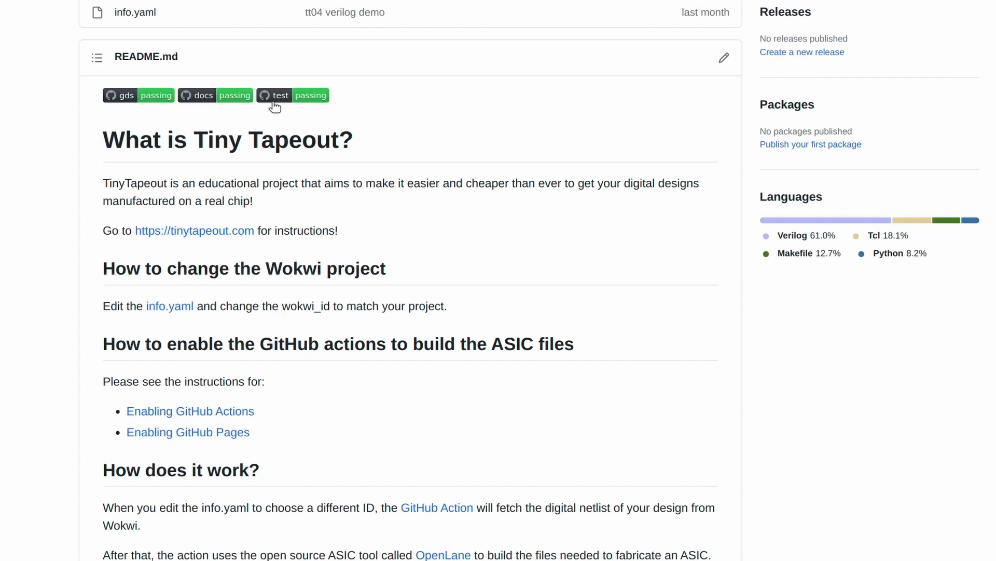
Step: Open the test action's runs from the README test badge
{"action": "left_click", "coordinate": [126, 95]}
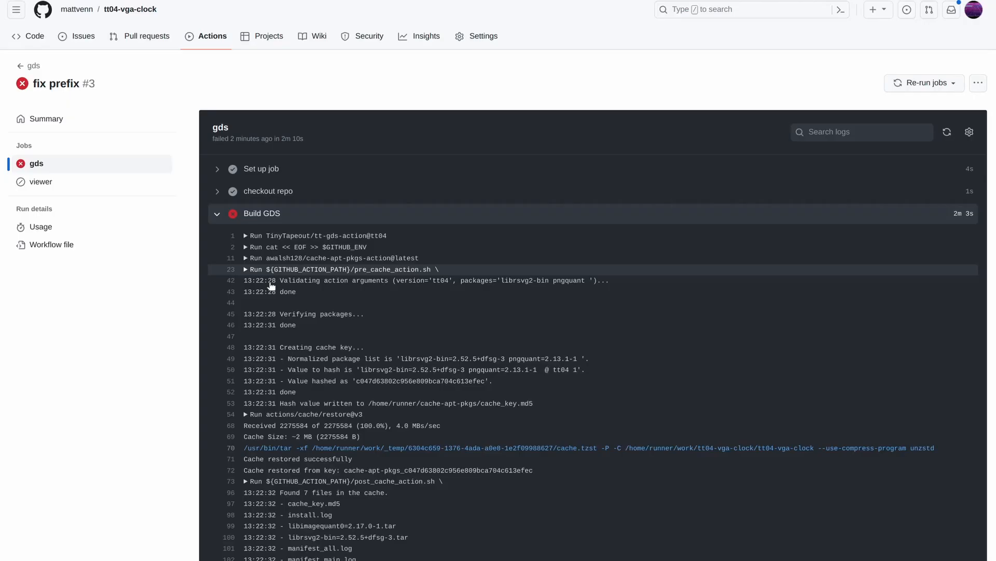
Step: Scroll through the failed gds job log to review the synthesis Error lines
{"action": "scroll", "scroll_direction": "down", "scroll_amount": 3}
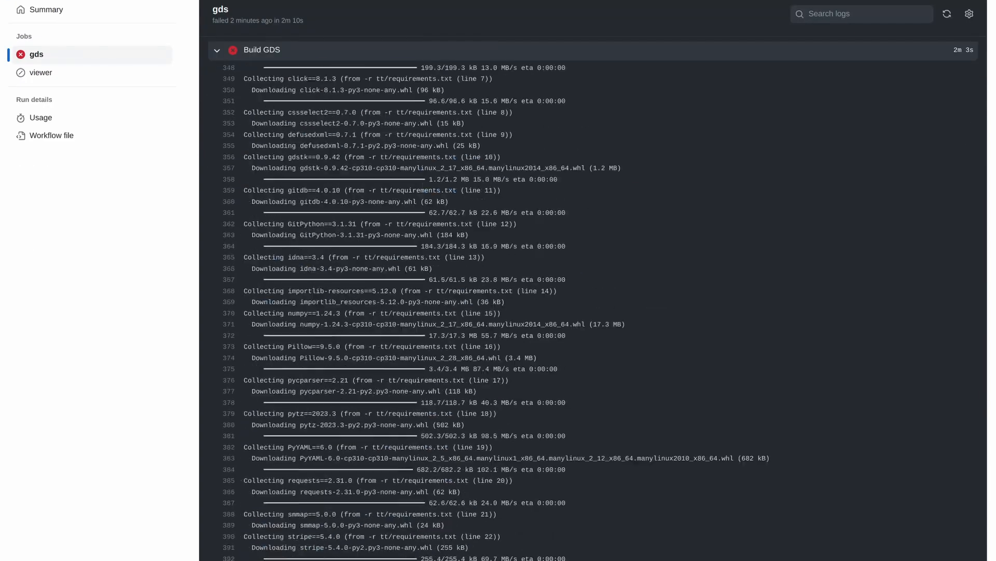
{"action": "scroll", "scroll_direction": "down", "scroll_amount": 3}
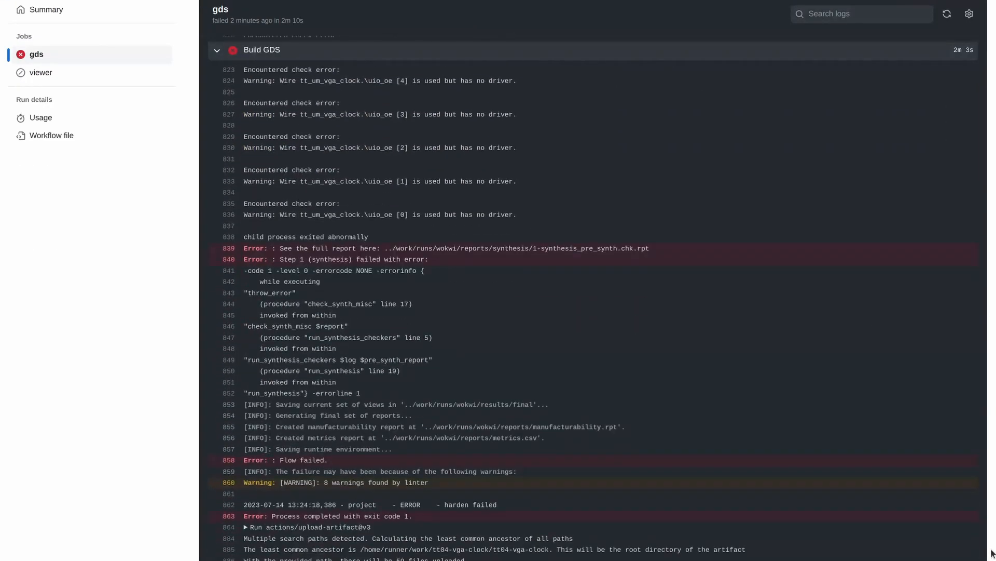
{"action": "scroll", "scroll_direction": "up", "scroll_amount": 3}
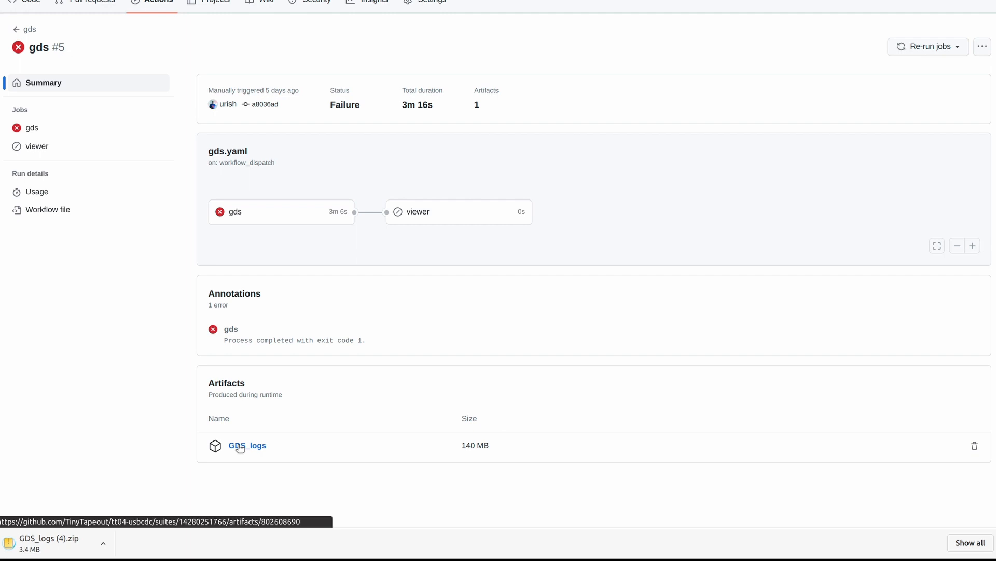
Step: Open the GDS_logs archive and browse runs, logs and synthesis folders to linter.log
{"action": "left_click", "coordinate": [248, 445]}
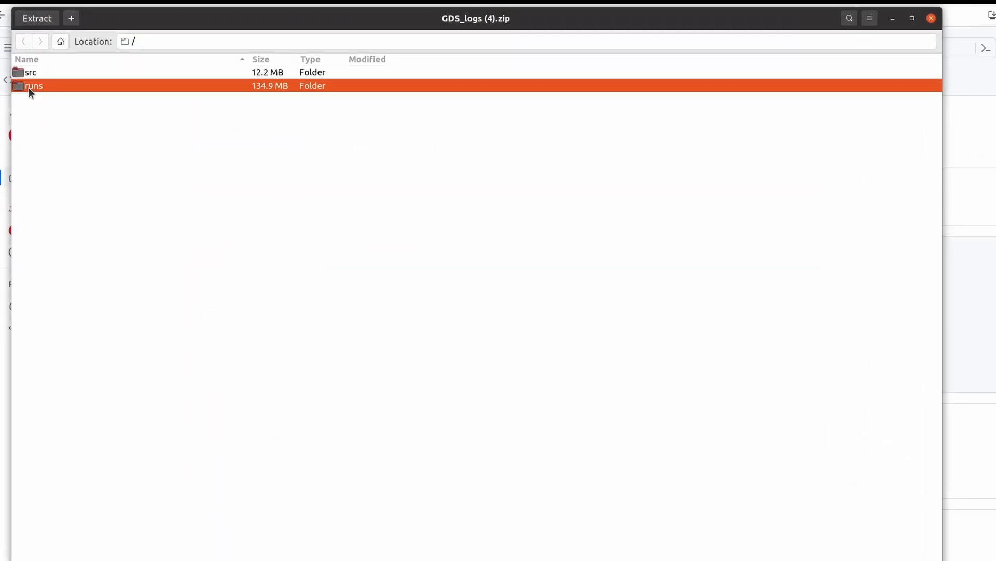
{"action": "double_click", "coordinate": [34, 85]}
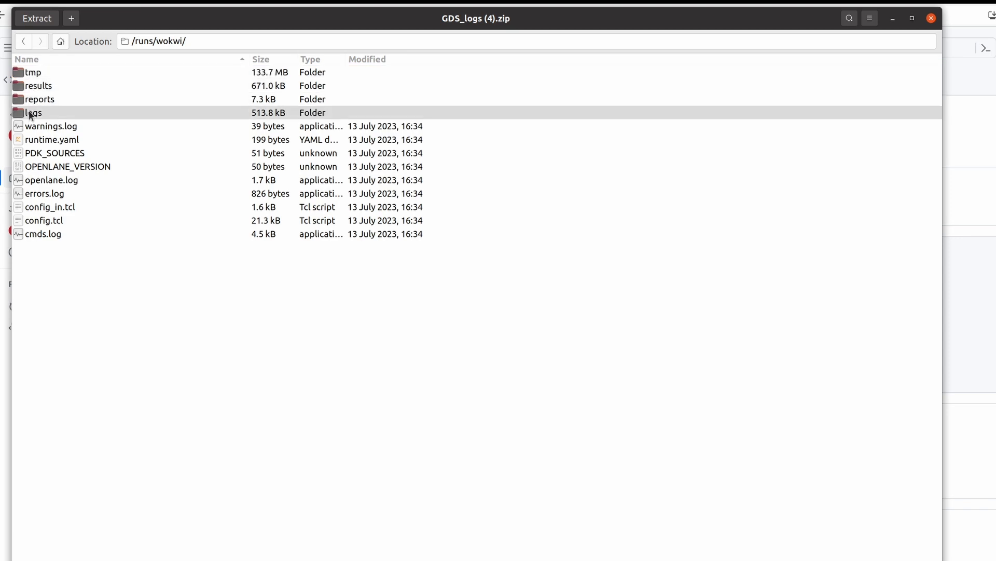
{"action": "double_click", "coordinate": [32, 112]}
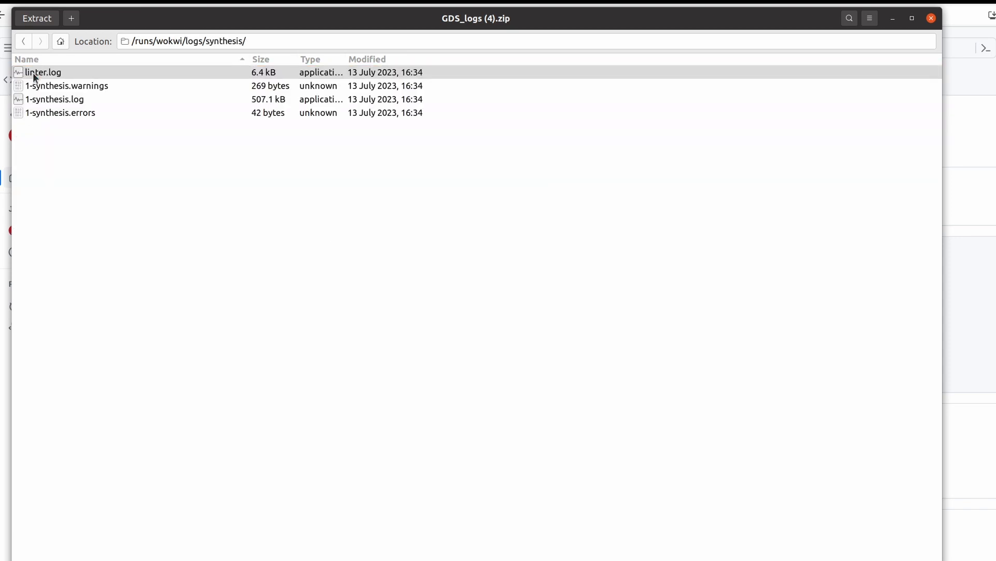
{"action": "double_click", "coordinate": [59, 113]}
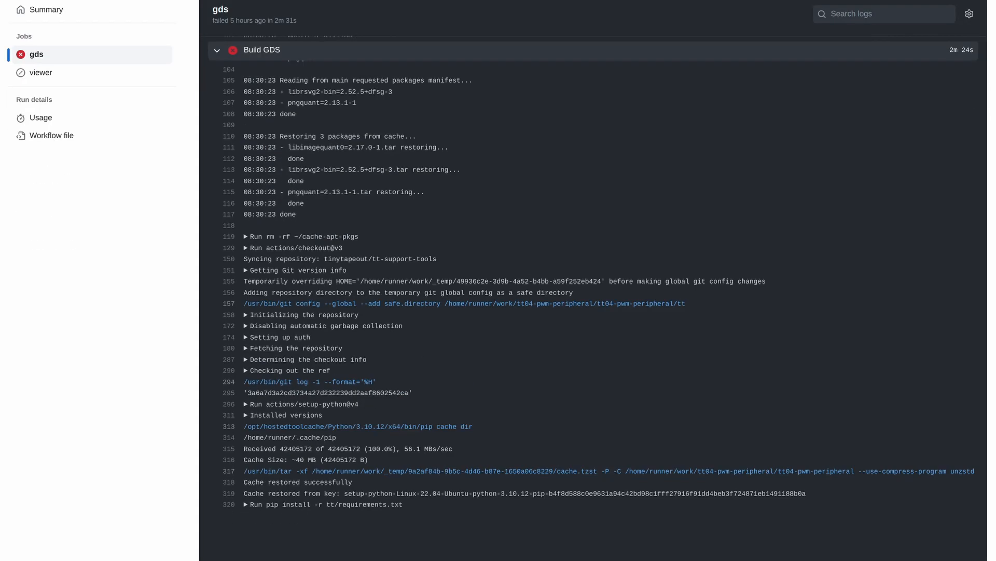
Step: Find and highlight the [ERROR GPL-0301] Utilization exceeds 100% line in the Build GDS log
{"action": "scroll", "scroll_direction": "down", "scroll_amount": 3}
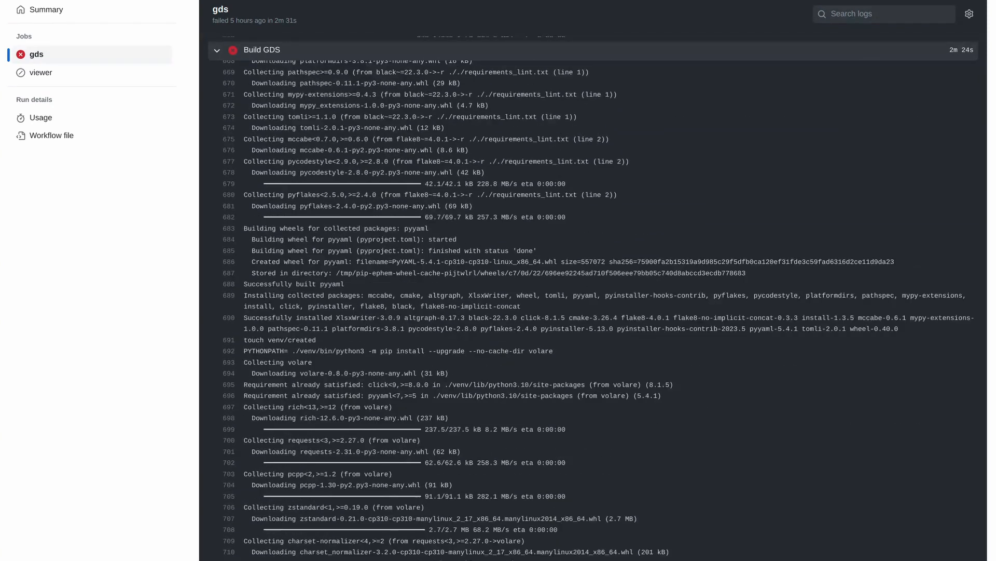
{"action": "scroll", "scroll_direction": "down", "scroll_amount": 3}
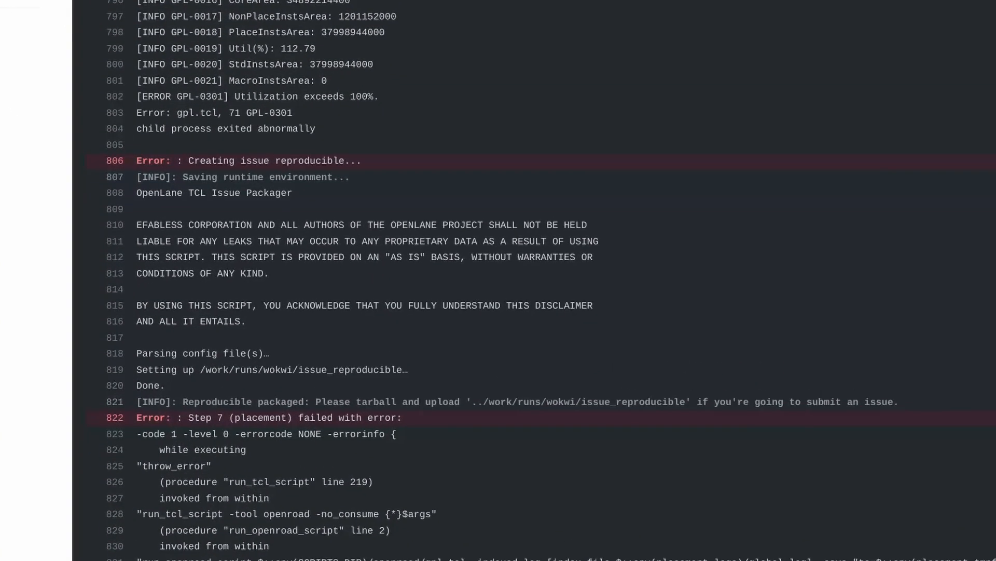
{"action": "scroll", "scroll_direction": "up", "scroll_amount": 3}
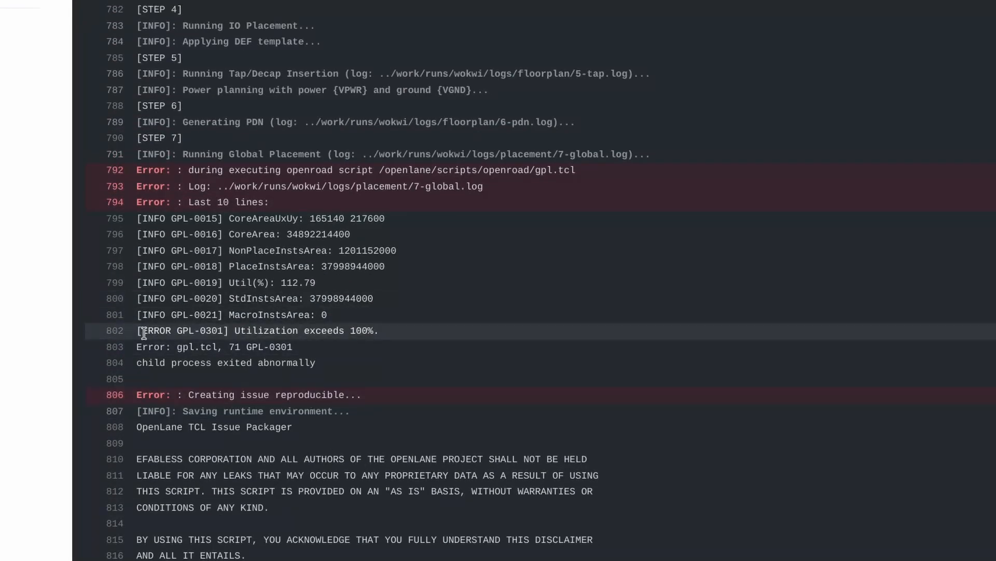
{"action": "double_click", "coordinate": [254, 331]}
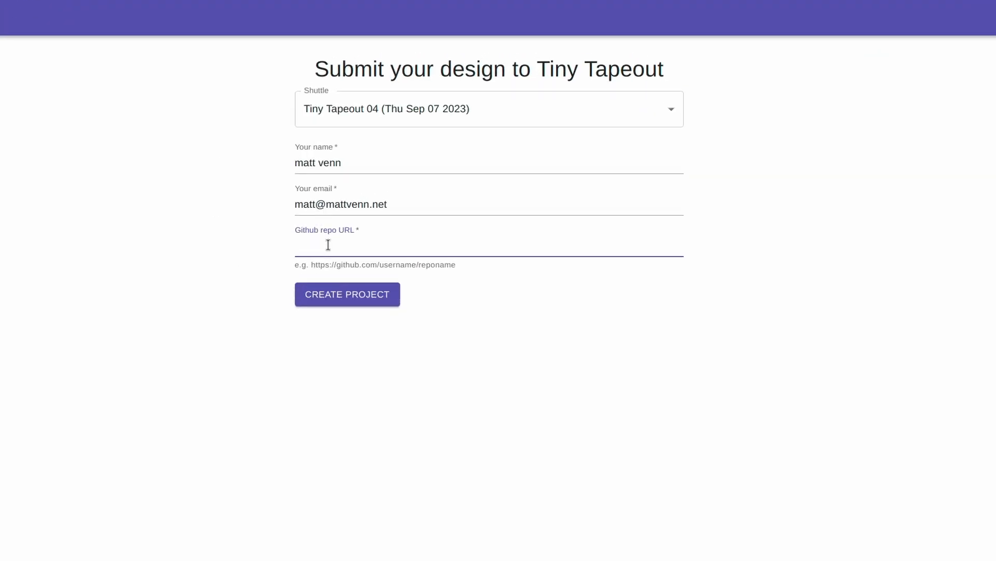
Step: Create a Tiny Tapeout 04 project from the tt04-verilog-demo repo URL
{"action": "left_click", "coordinate": [347, 293]}
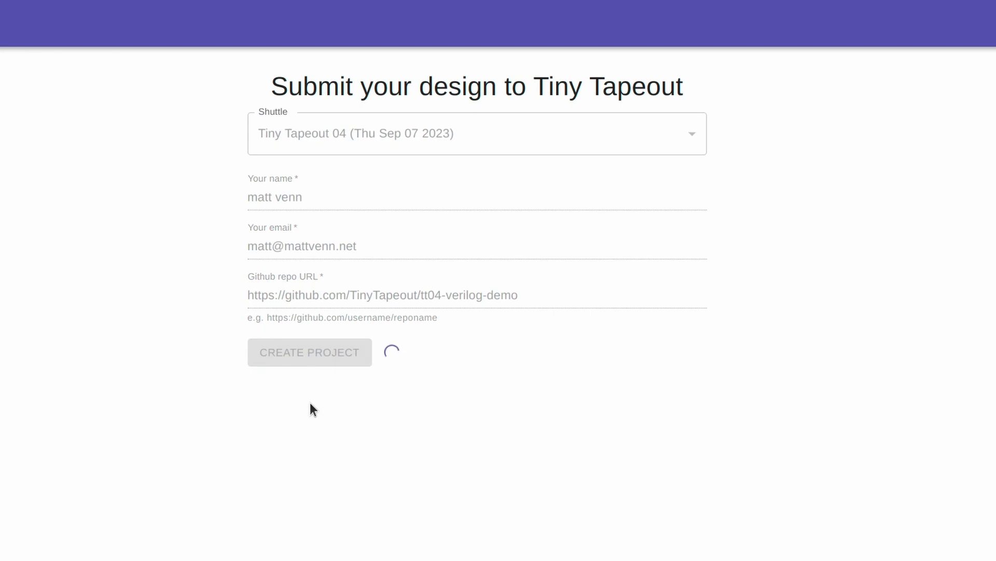
{"action": "left_click", "coordinate": [309, 352]}
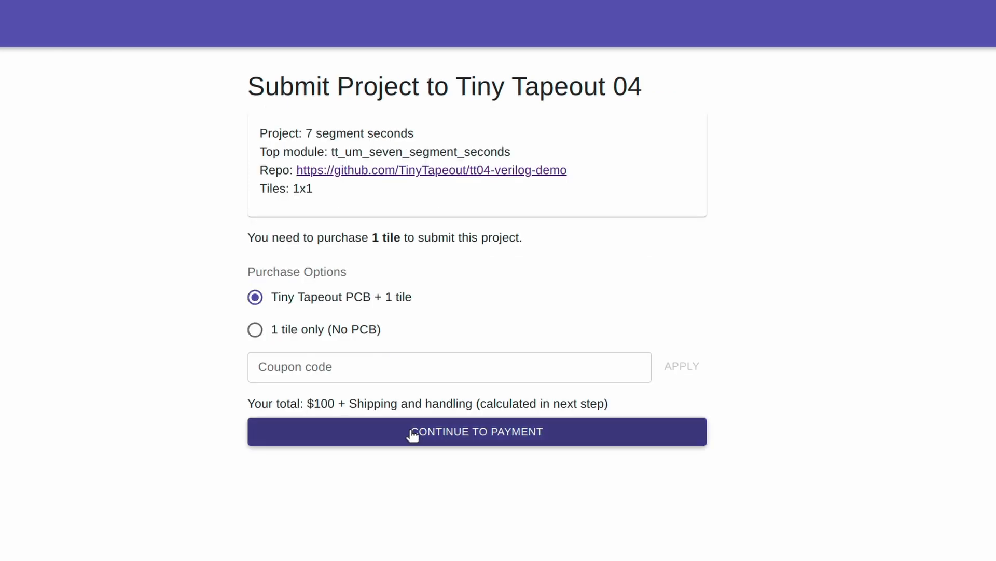